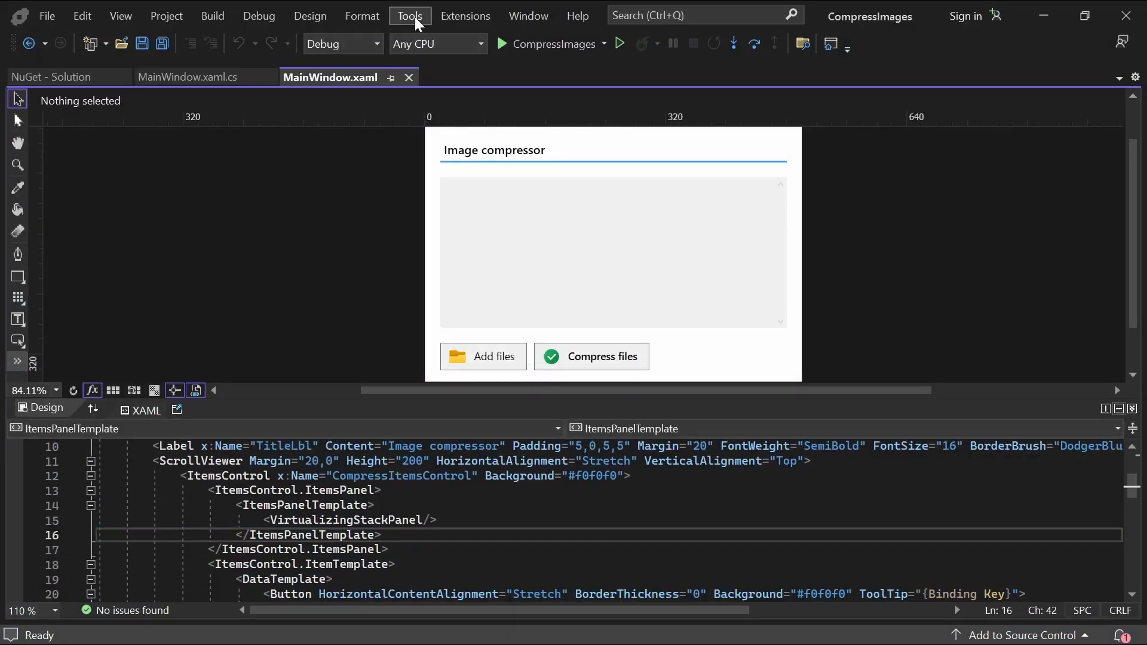
# Step: Show the solution's NuGet package manager listing Tinify 1.6.0 as installed
pyautogui.click(409, 15)
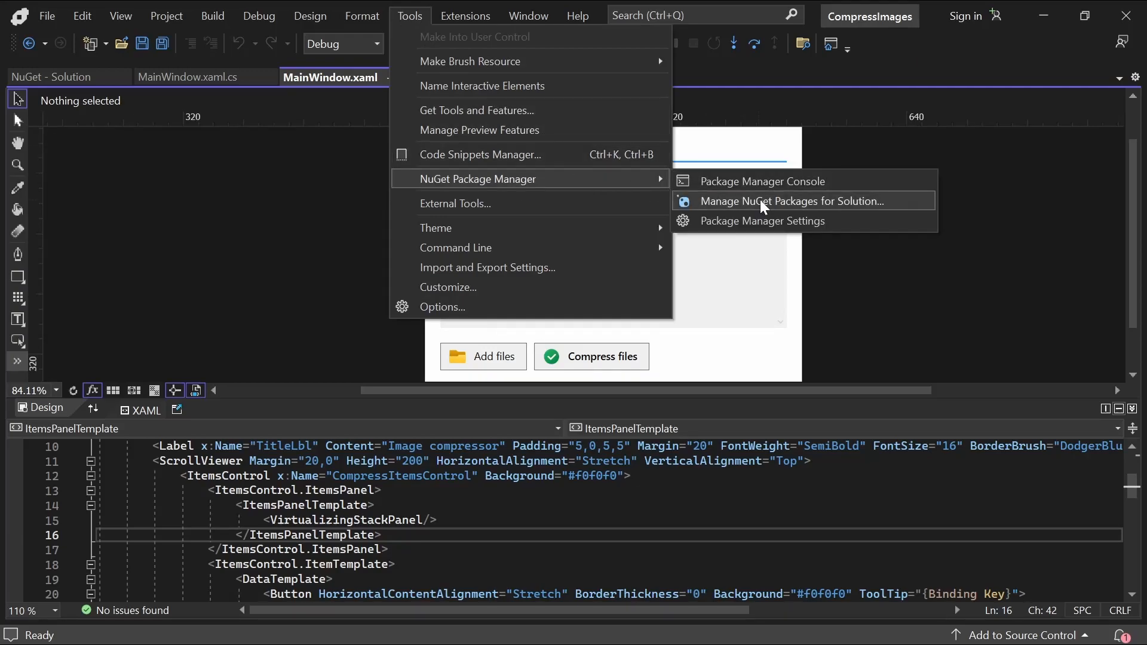
pyautogui.click(793, 201)
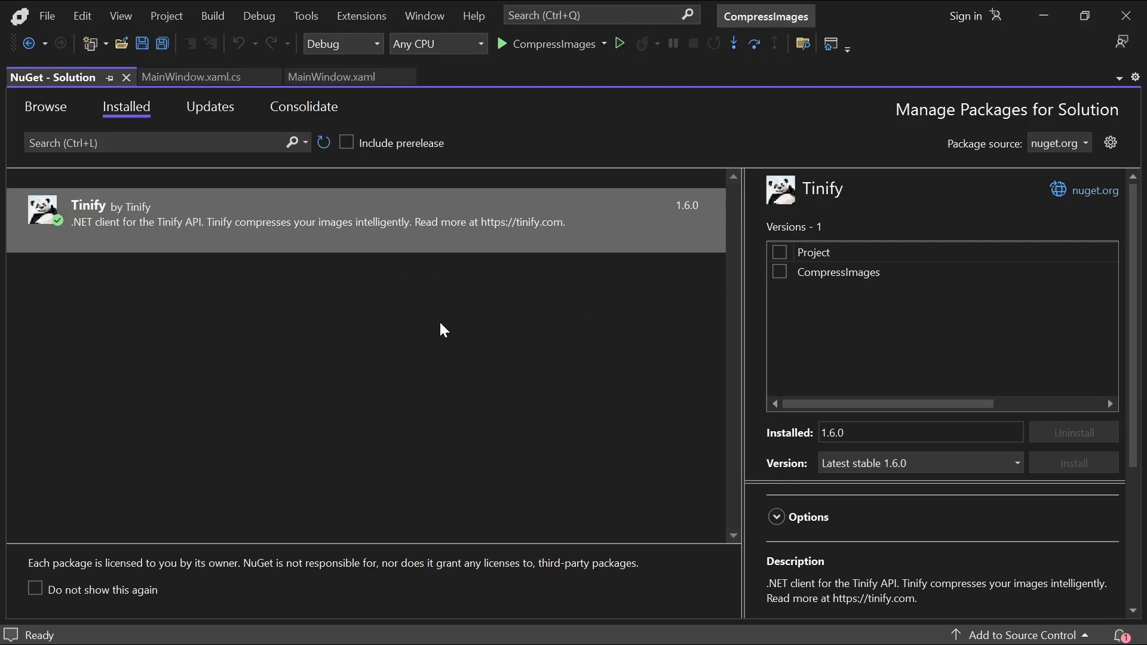
# Step: Add 'using TinifyAPI;' and 'using Microsoft.Win32;' in MainWindow.xaml.cs
pyautogui.click(187, 76)
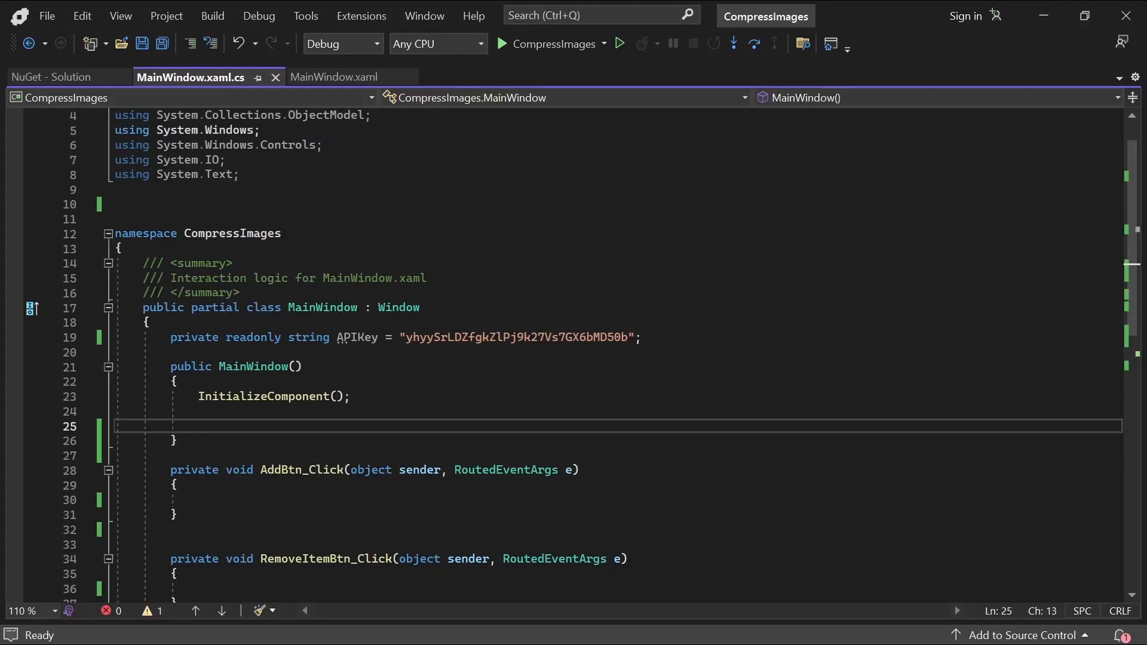
pyautogui.write('using')
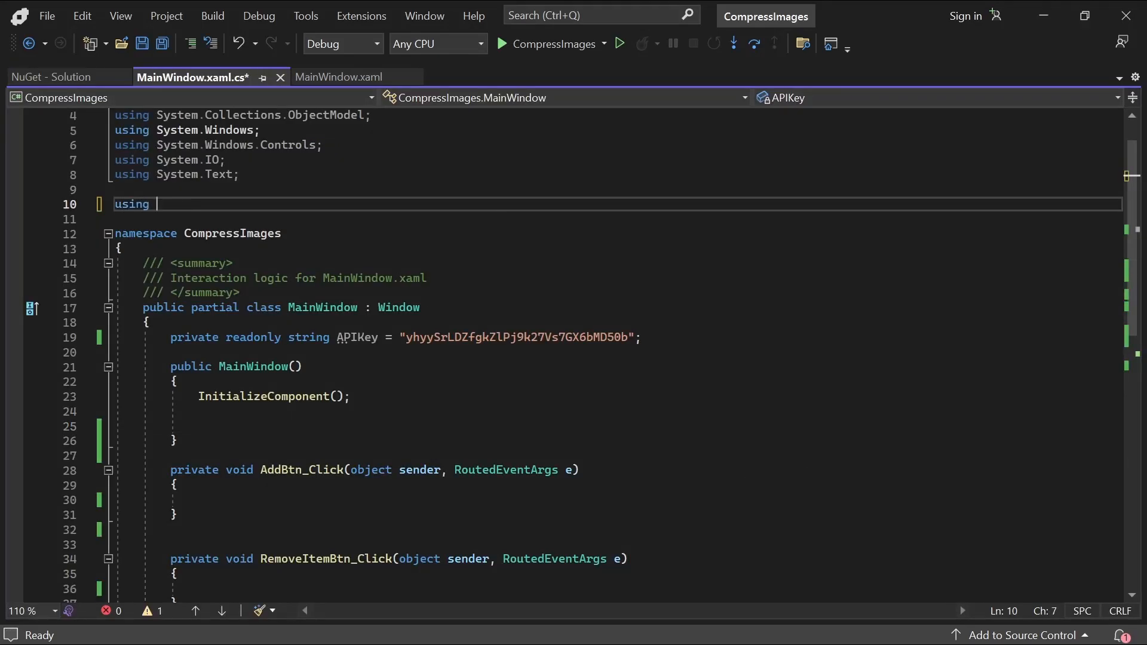
pyautogui.write('TinifyAPI;')
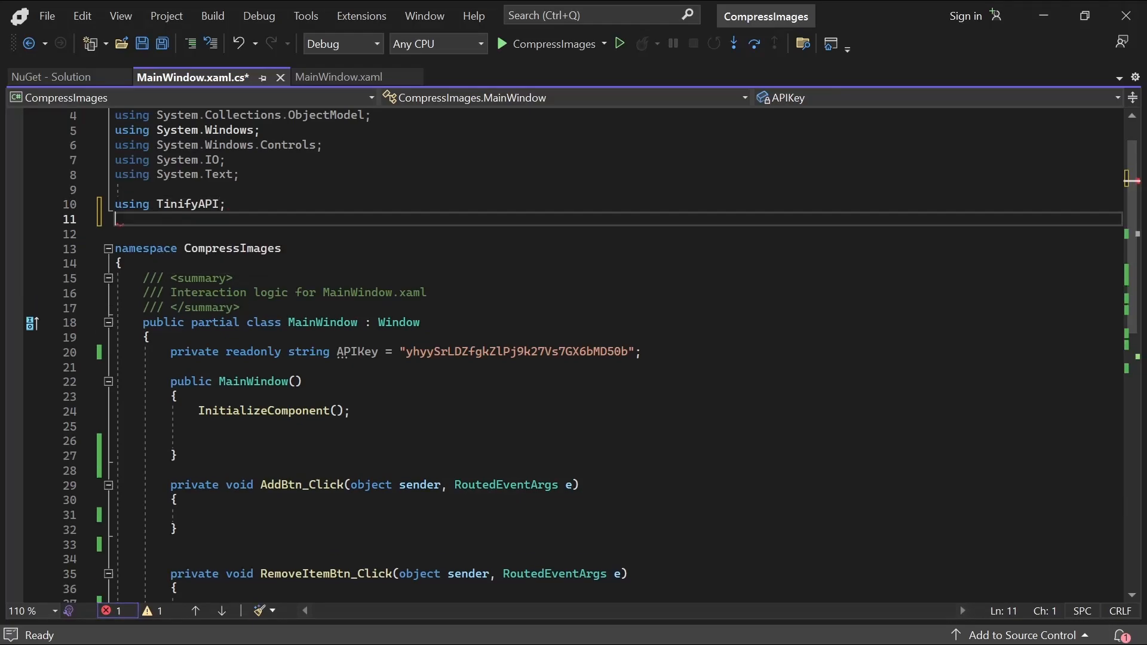
pyautogui.write('using Microsoft.')
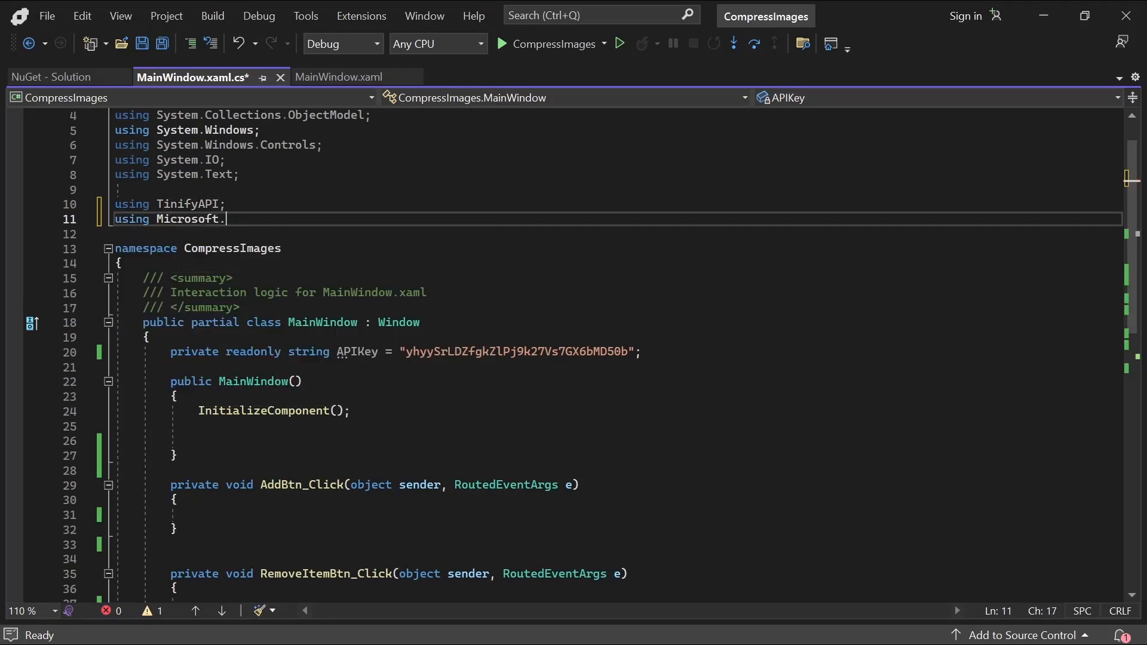
pyautogui.write('Win32;')
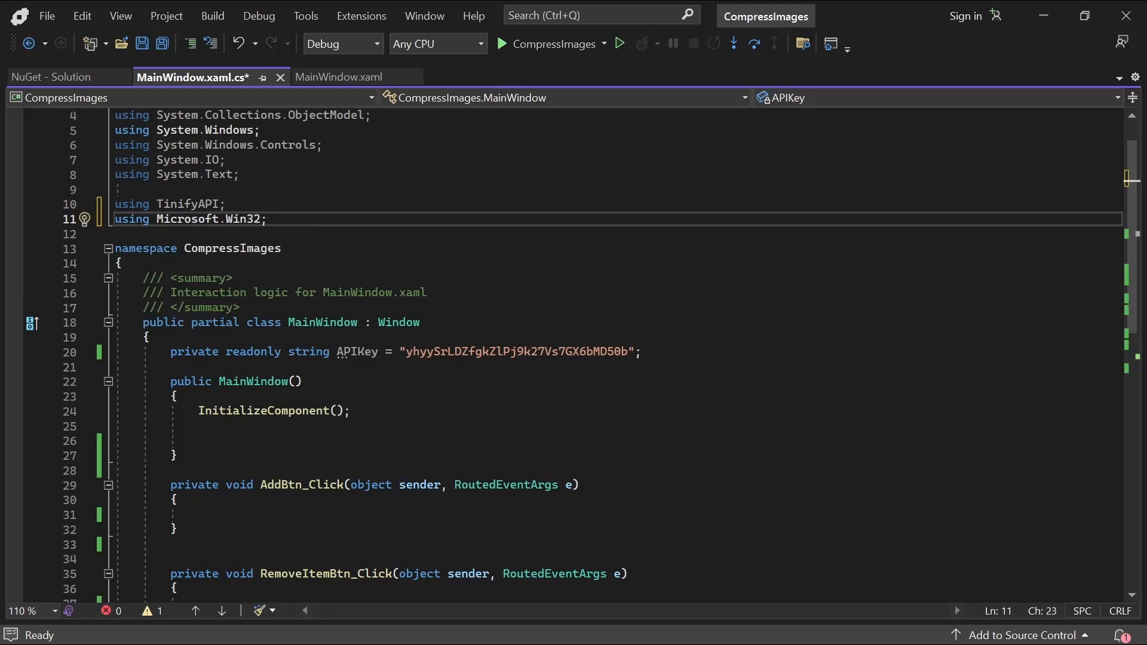
pyautogui.click(175, 397)
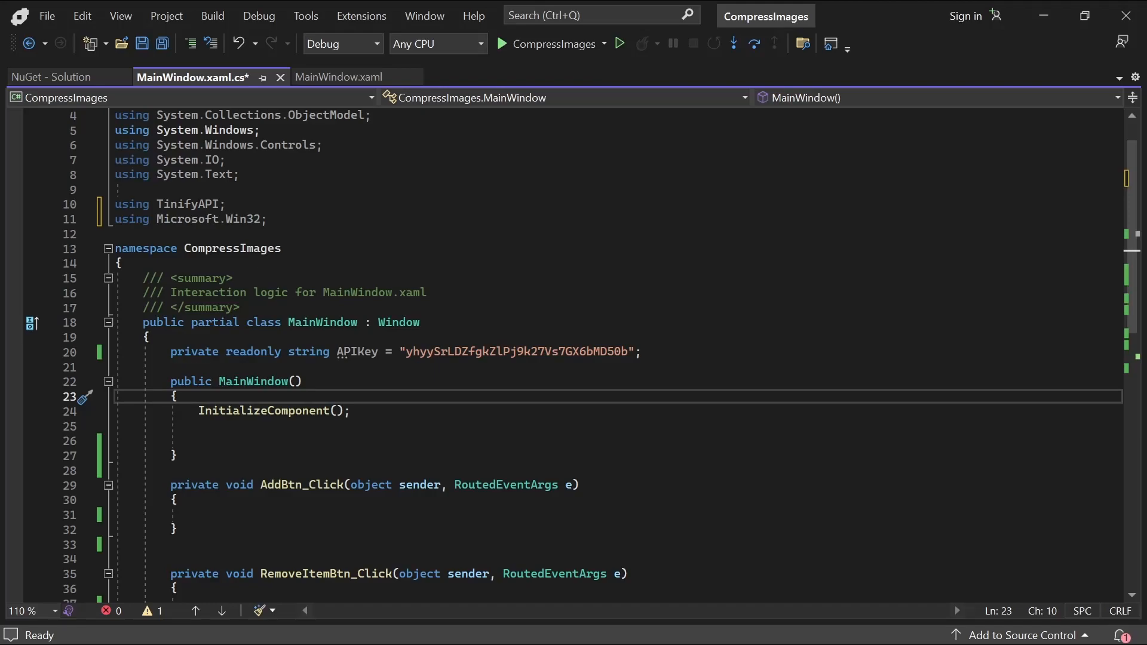
# Step: Review the ItemsControl's Button item template markup in MainWindow.xaml
pyautogui.click(339, 76)
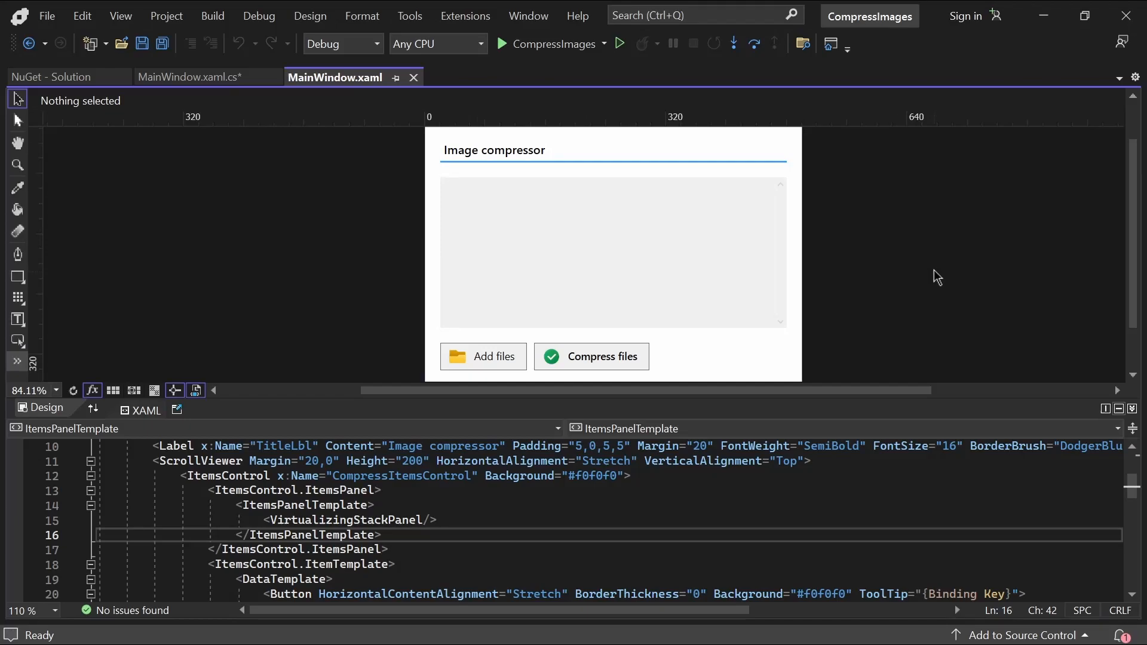
pyautogui.click(606, 252)
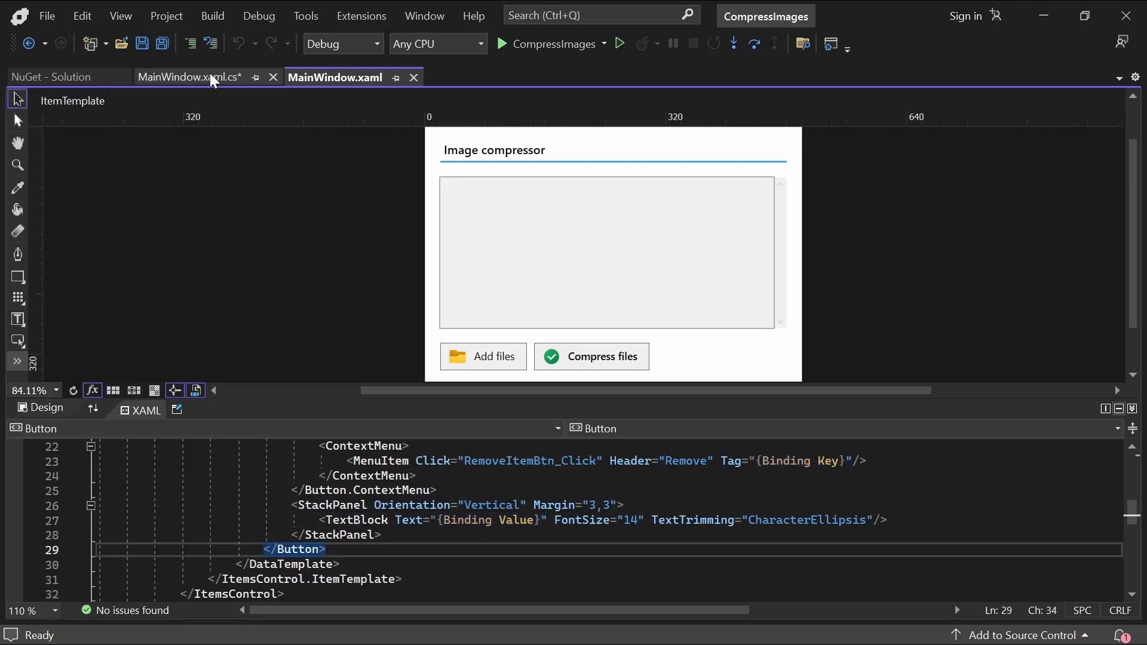
# Step: Declare the ObservableCollection ImageList, bind it to CompressItemControl, collapse CompressBtn and set Tinify.Key
pyautogui.click(188, 77)
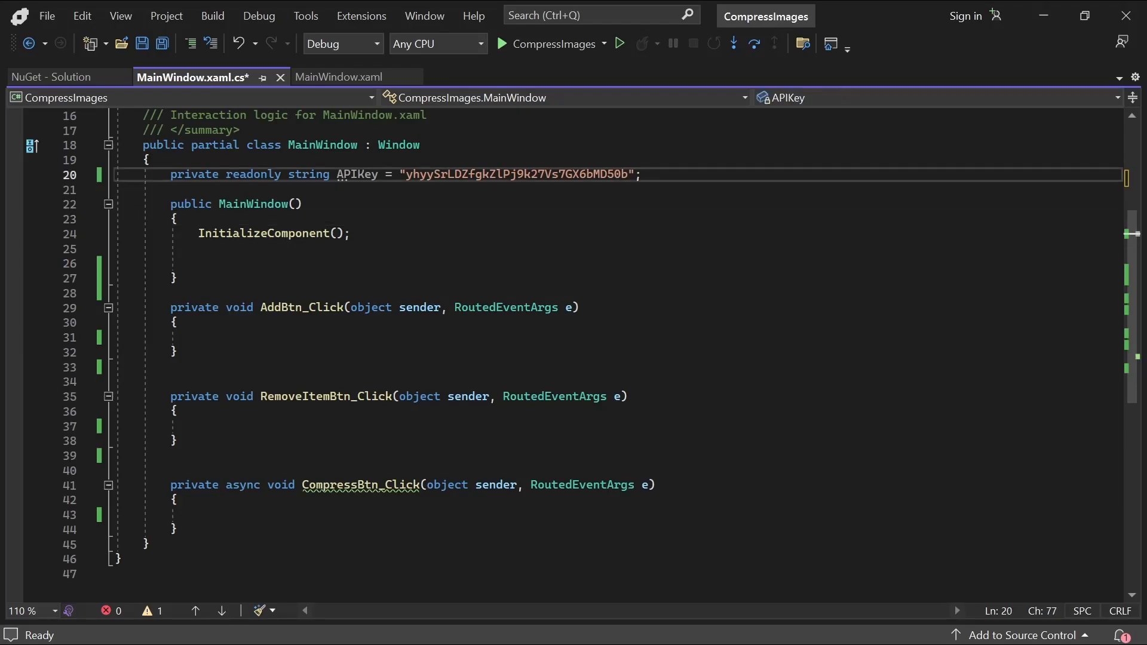
pyautogui.write('private readonly O')
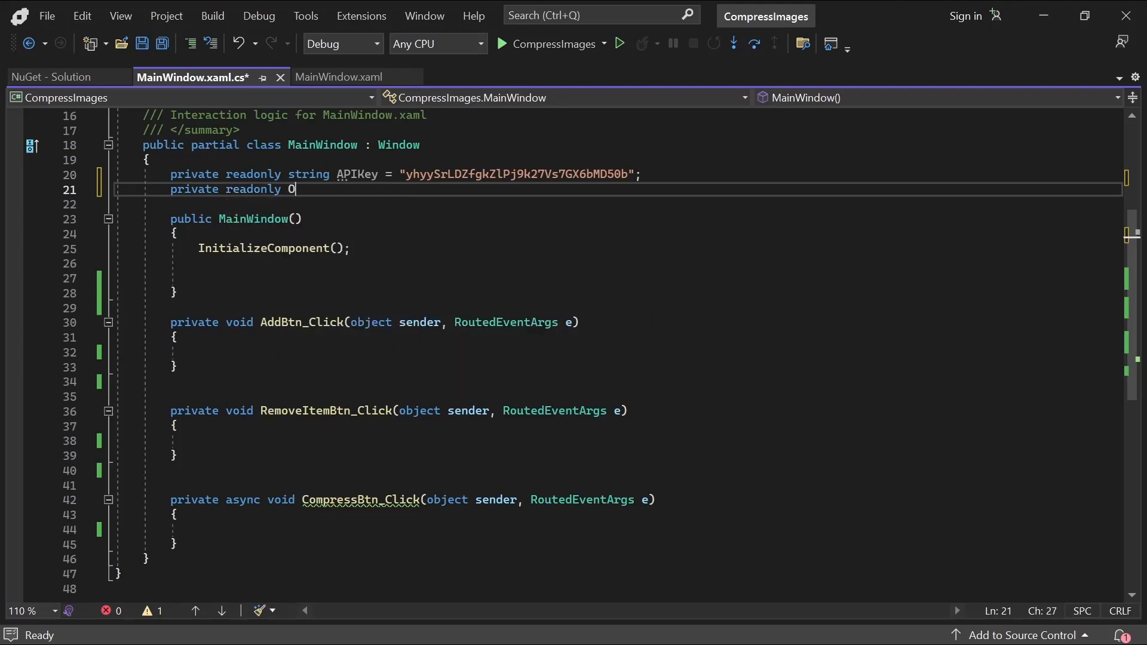
pyautogui.write('bservableCollection<string> _')
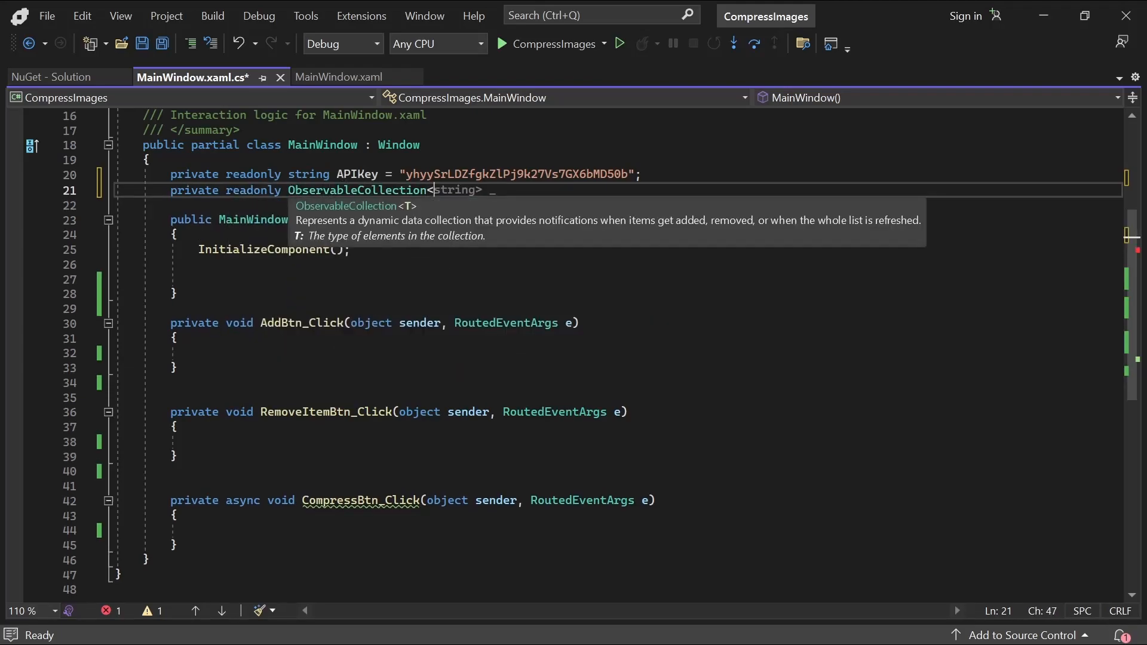
pyautogui.write('KeyValuePair<s>')
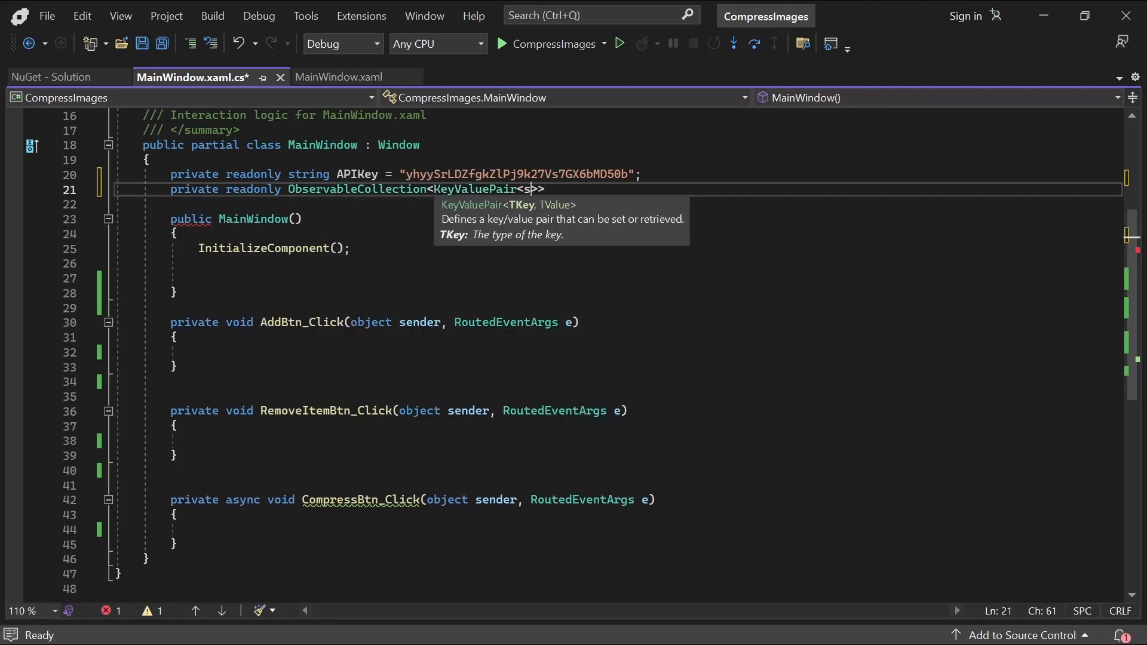
pyautogui.write('tring, string')
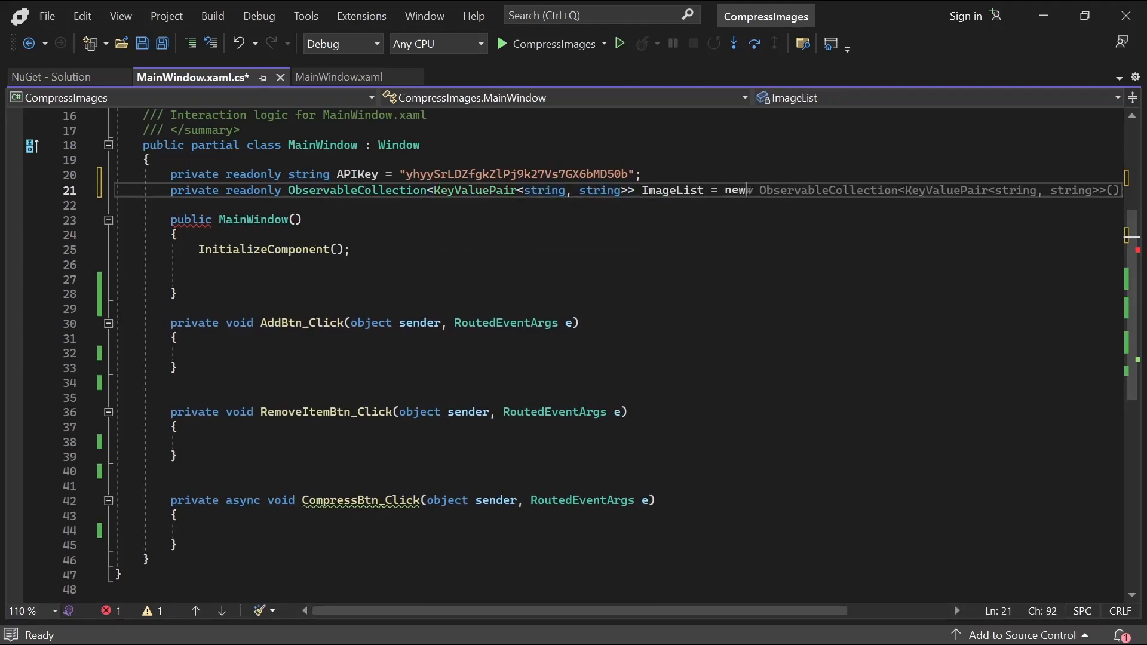
pyautogui.write('CompressItem')
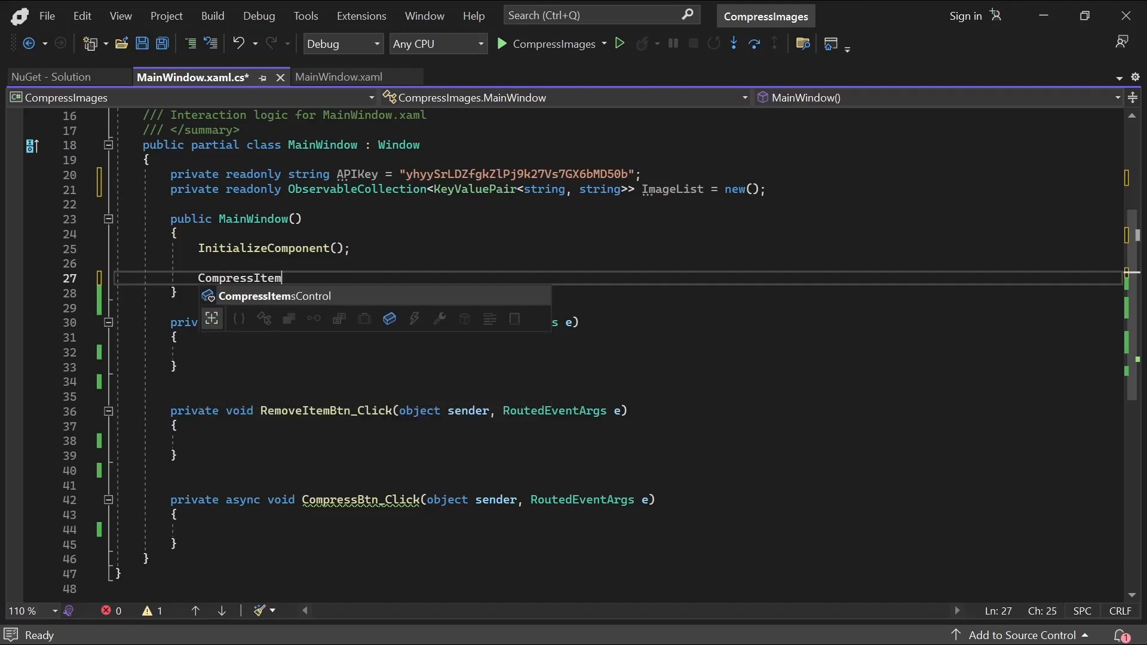
pyautogui.write('Control.ItemsSource = ImageList;')
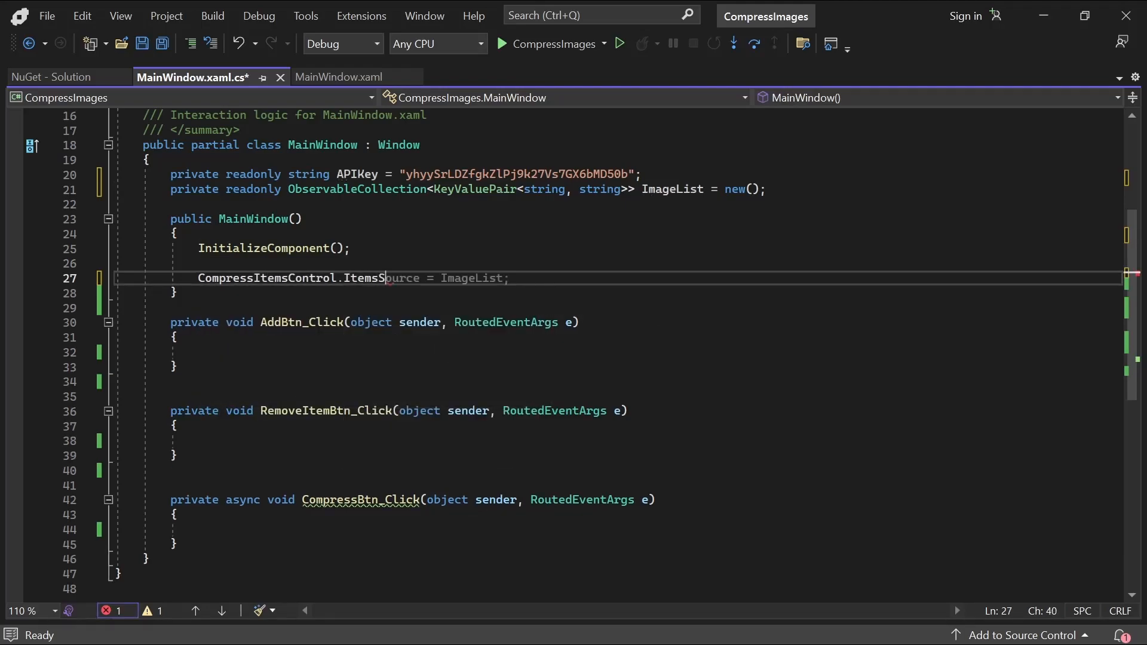
pyautogui.write('CompressBtn.Visibility = Visibility.Collapsed;')
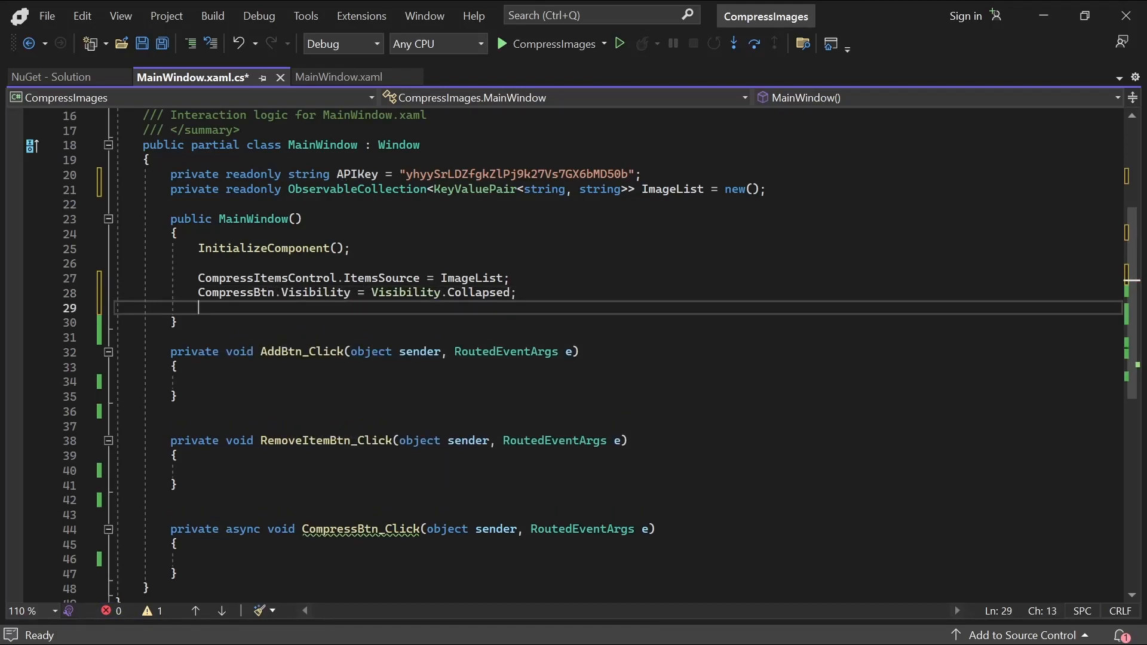
pyautogui.write('Tinify')
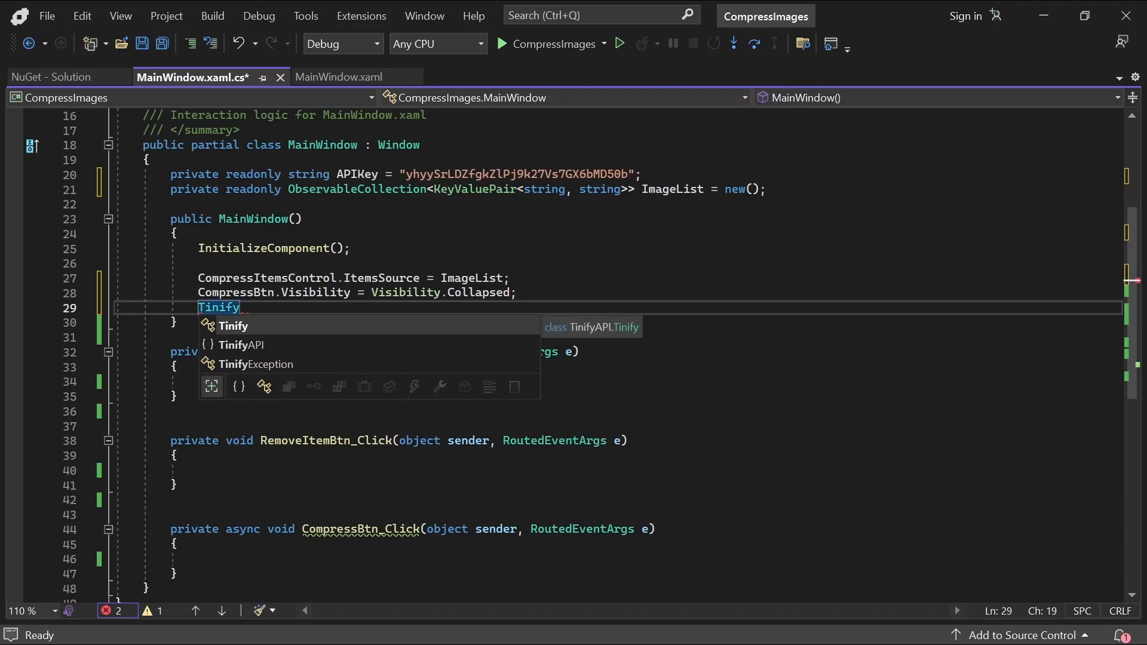
pyautogui.write('.Key = APIKey;')
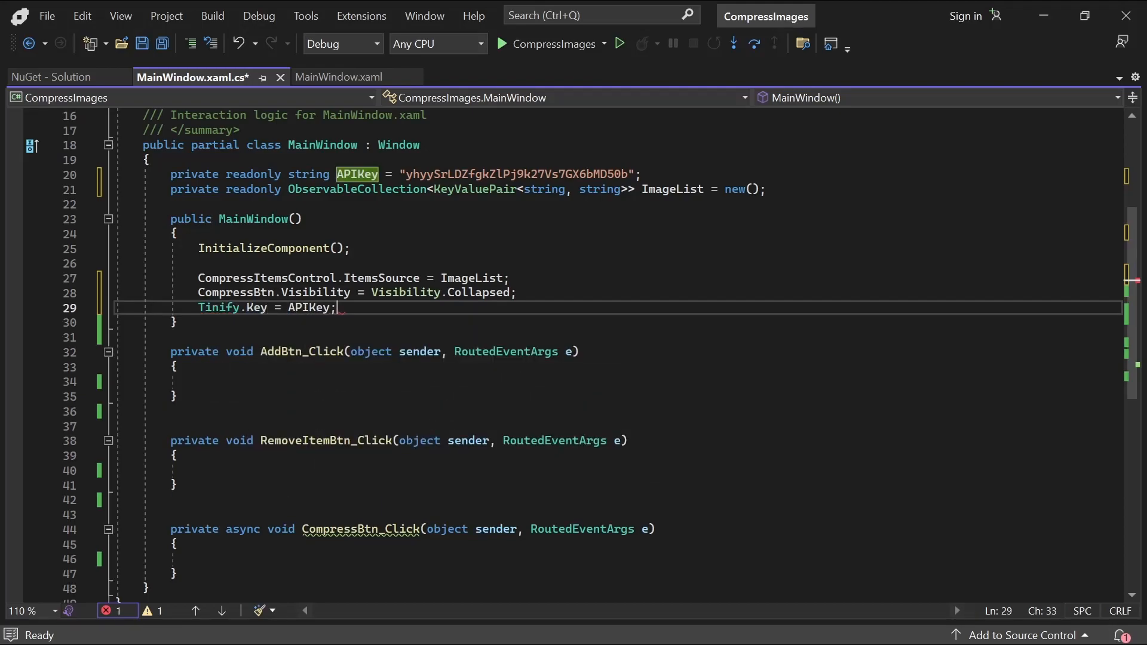
# Step: Declare a static readonly OpenFileDialog OpenDialog with Multiselect = true
pyautogui.write('private')
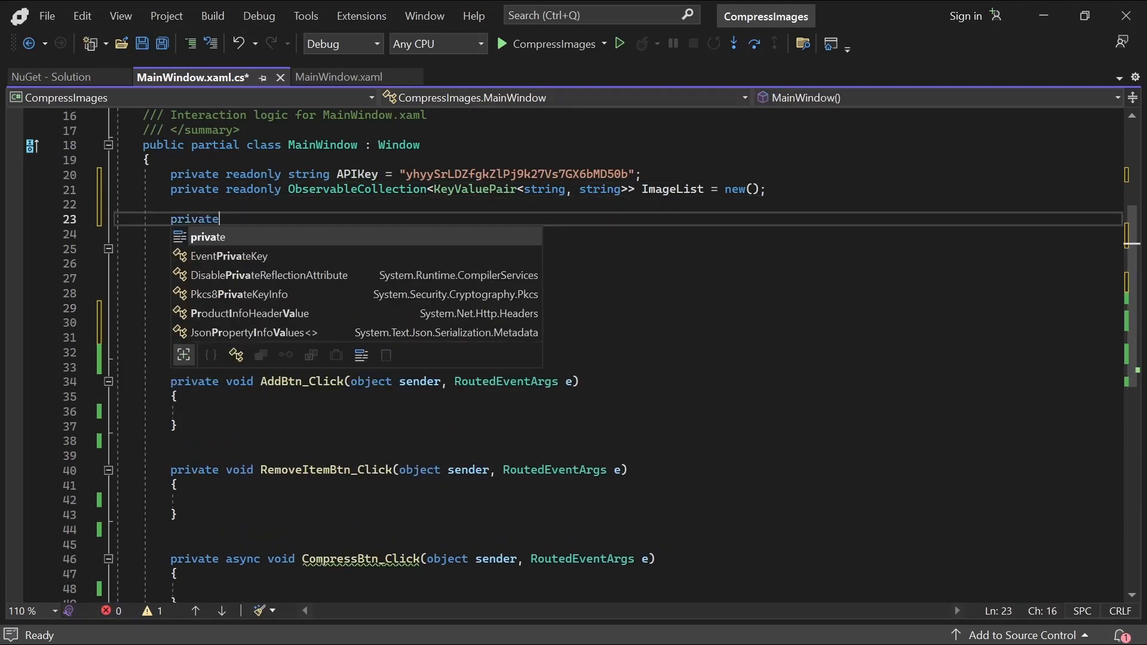
pyautogui.write('static readonly Open')
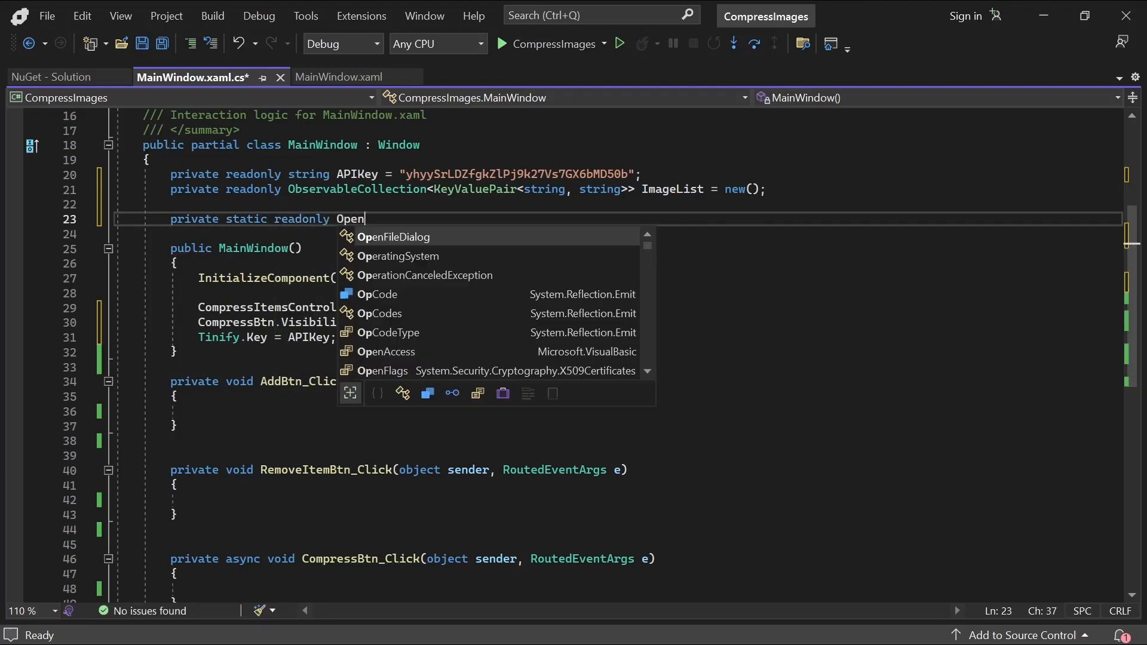
pyautogui.write('FileDialog OpenDialog')
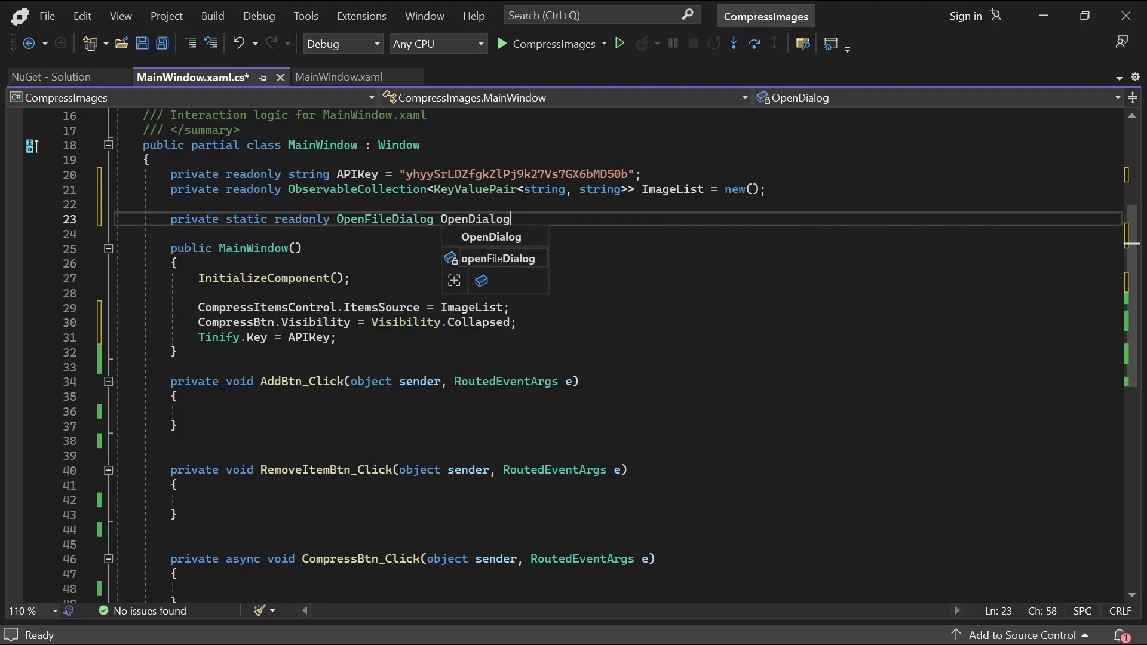
pyautogui.write('= new()')
pyautogui.write('Filter = "Supported files (.jpg, .jpeg, .png)|*.jpg;*.jpeg;*.png",')
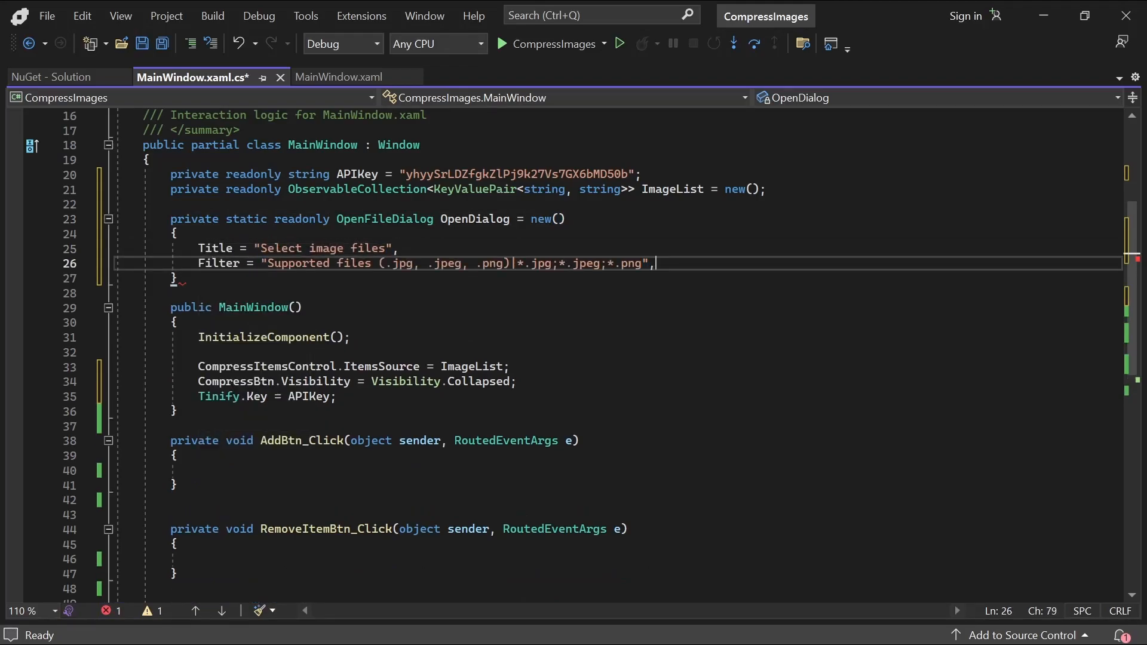
pyautogui.write('Multiselect = true')
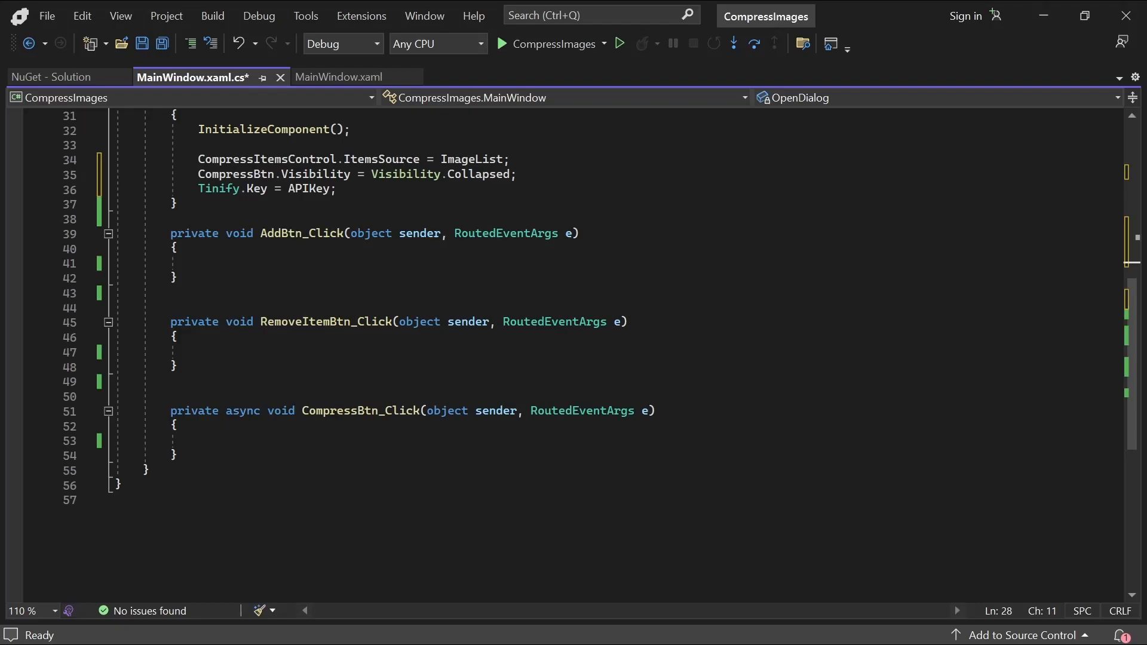
# Step: Call AddFiles with OpenDialog.FileNames when the dialog returns true, and start the AddFiles method
pyautogui.write('if (OpenDialog.ShowDialog() ==')
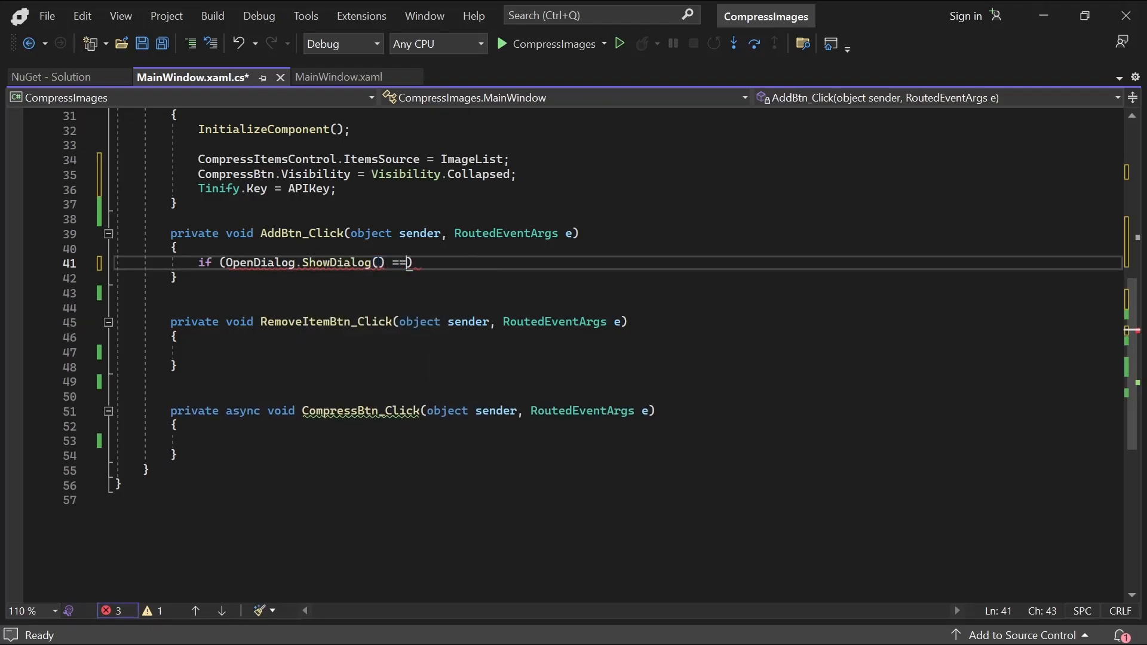
pyautogui.write('true)')
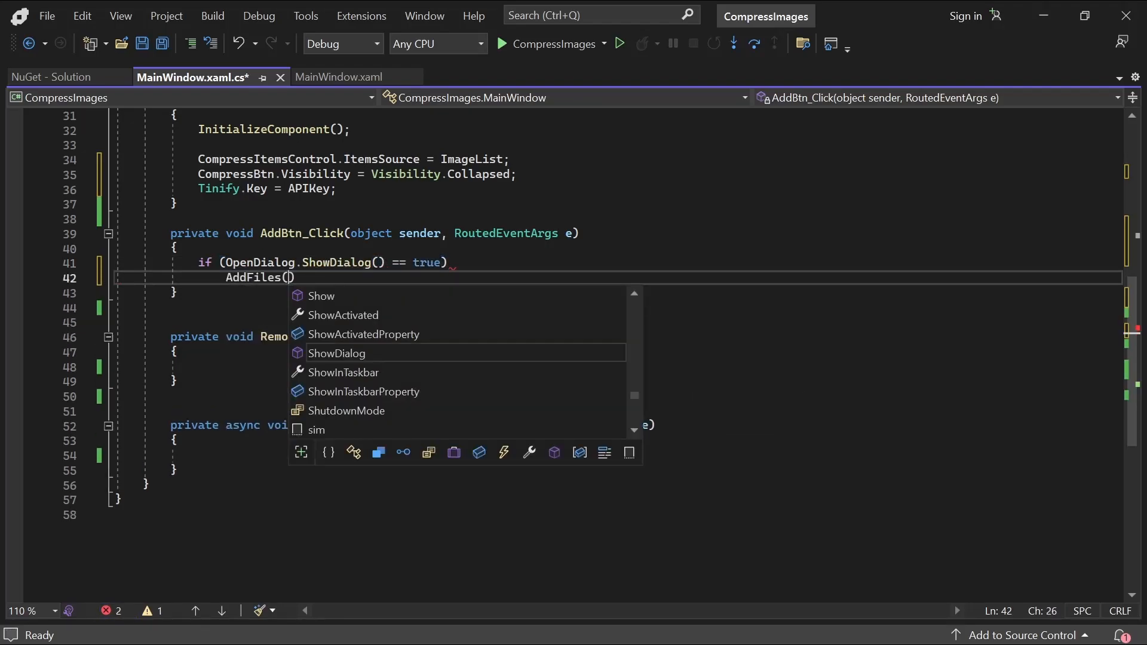
pyautogui.write('OpenDialog.FileNames')
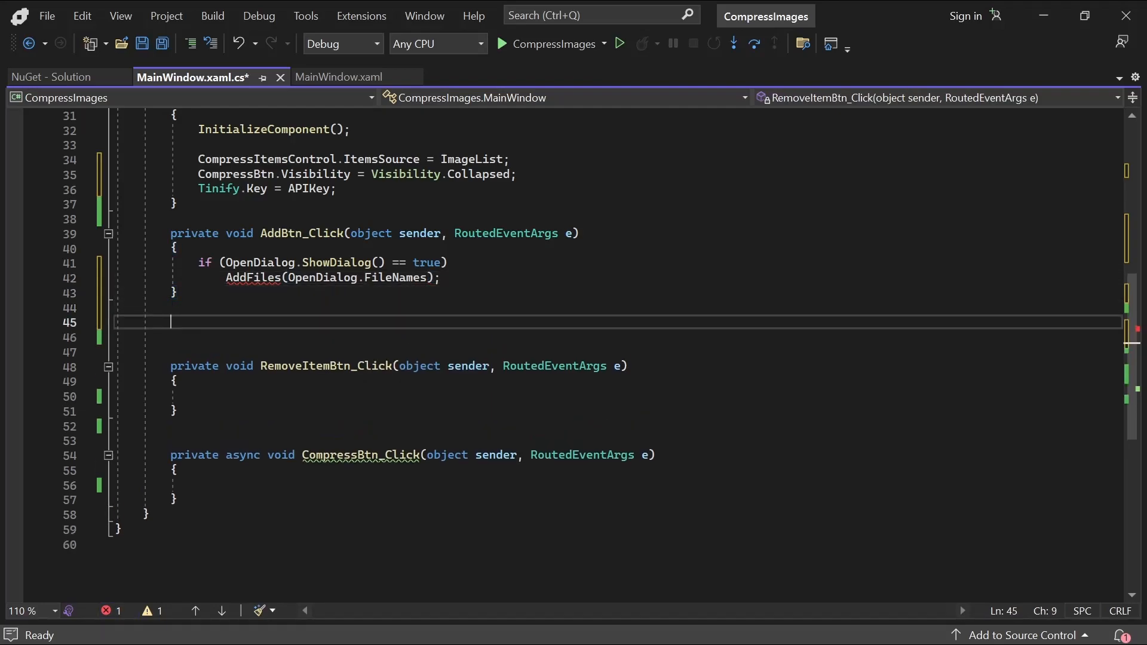
pyautogui.write('private void AddFiles(string[] filenames')
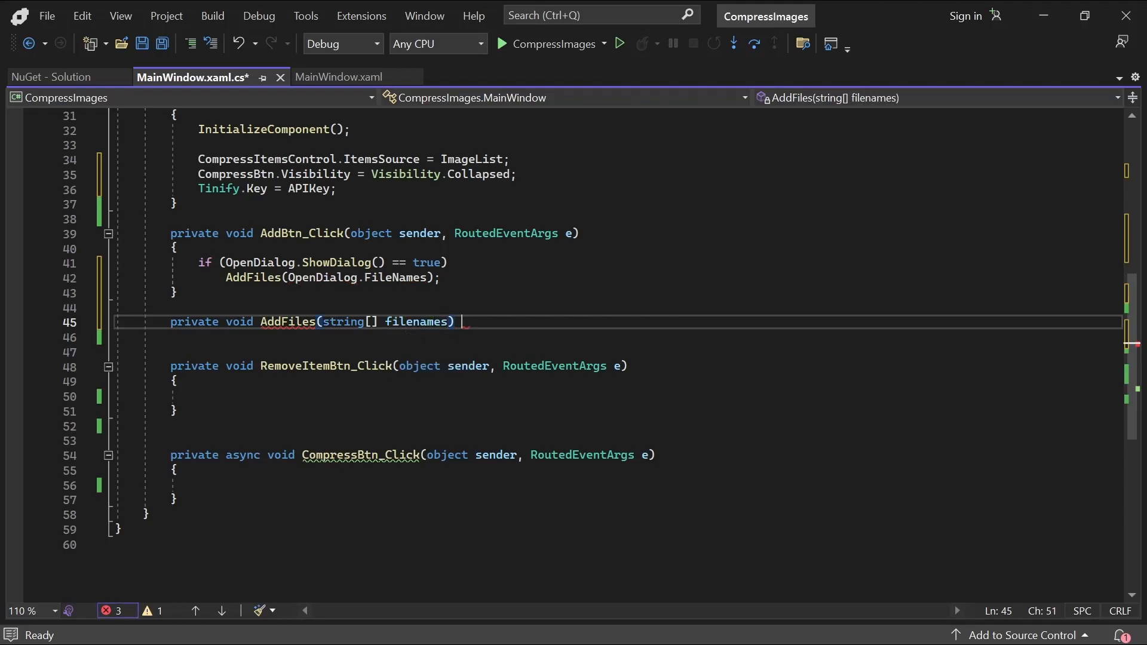
pyautogui.write('{')
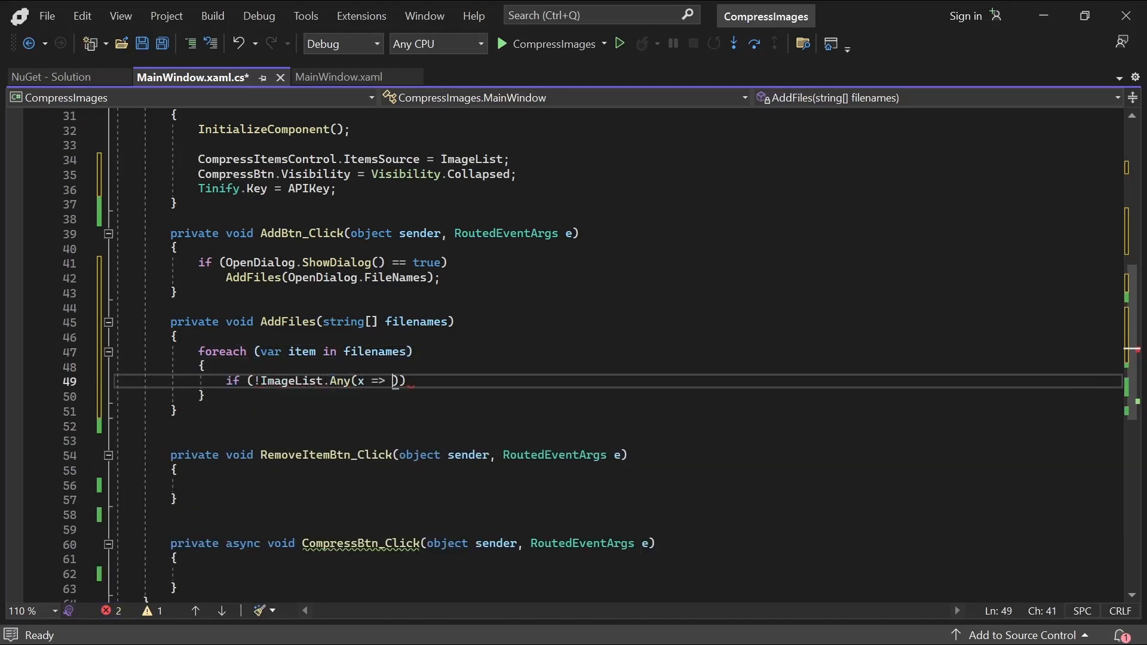
# Step: Add each unseen file as a KeyValuePair with its file name and show CompressBtn when the list is non-empty
pyautogui.write('x.Key == item')
pyautogui.write('ImageList.Add(')
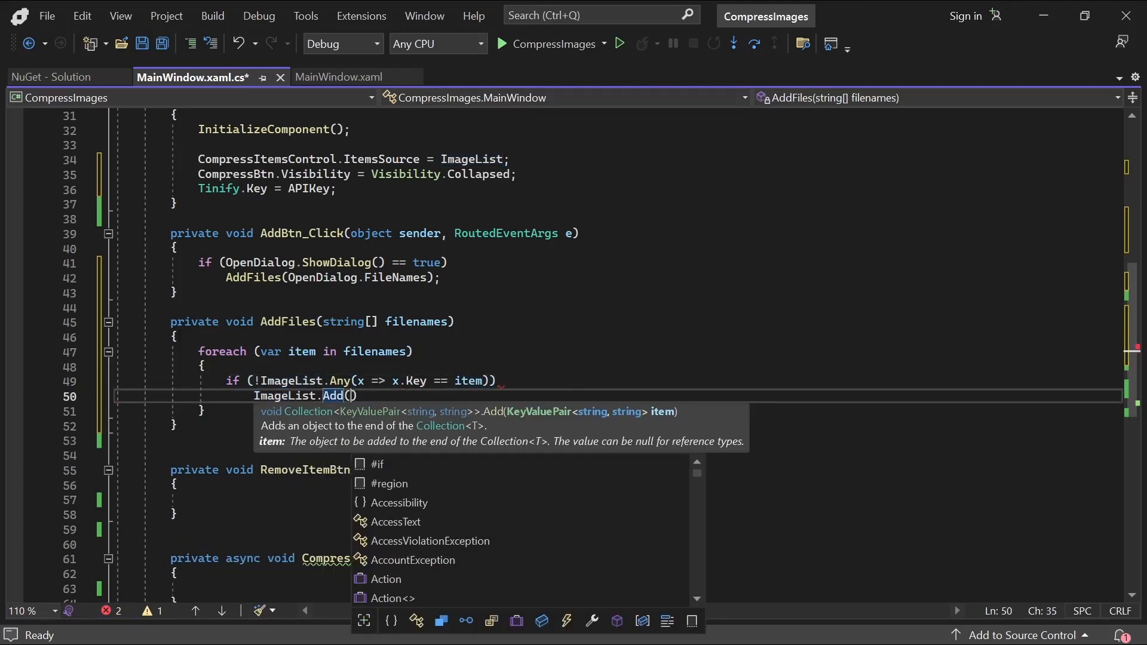
pyautogui.write('new KeyValuePair<string, string>()')
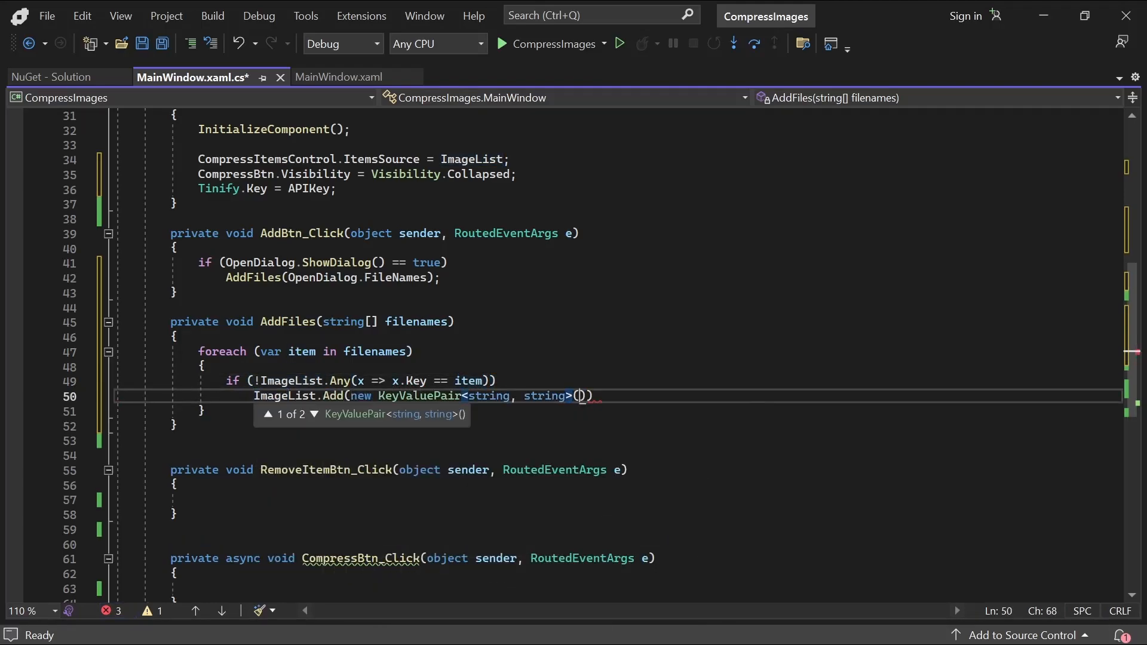
pyautogui.write('item, Path.GetFil')
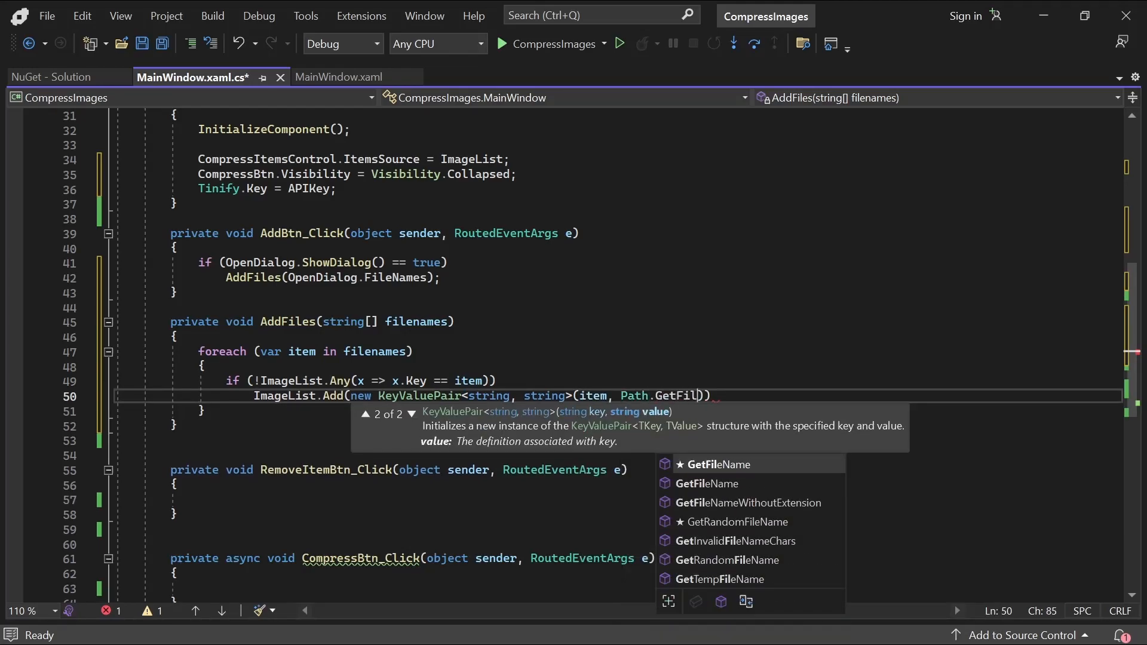
pyautogui.write('Name(item));')
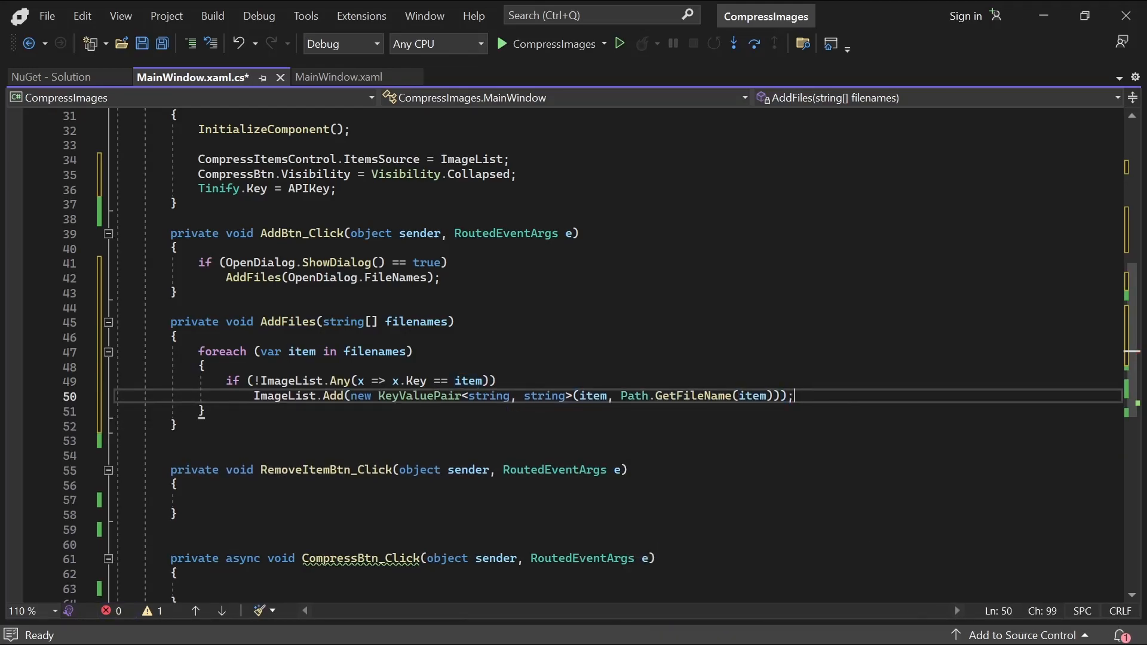
pyautogui.write('if (ImageList.Count > 0')
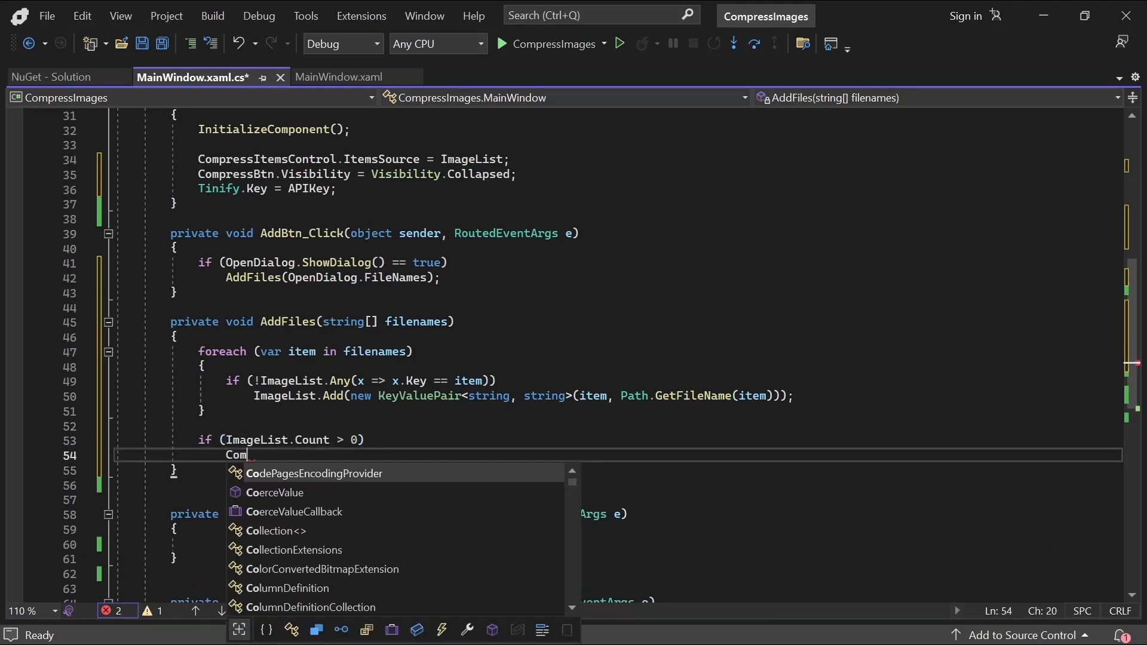
pyautogui.write('CompressBtn.Visibility = Visibility.Visible;')
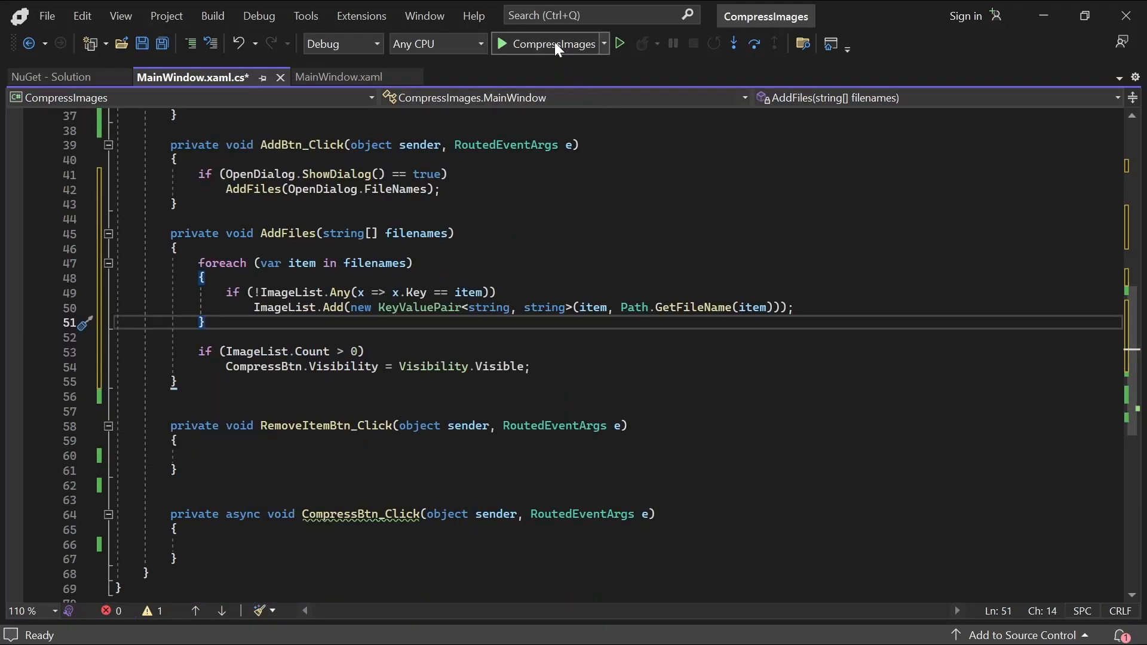
pyautogui.click(548, 43)
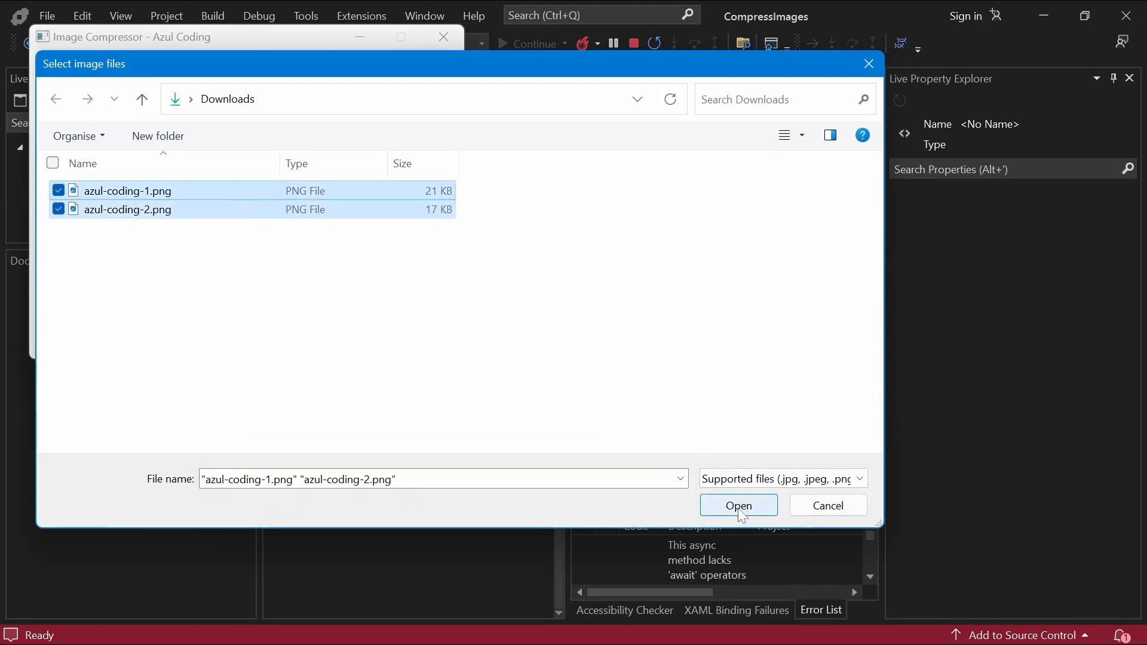
pyautogui.click(738, 506)
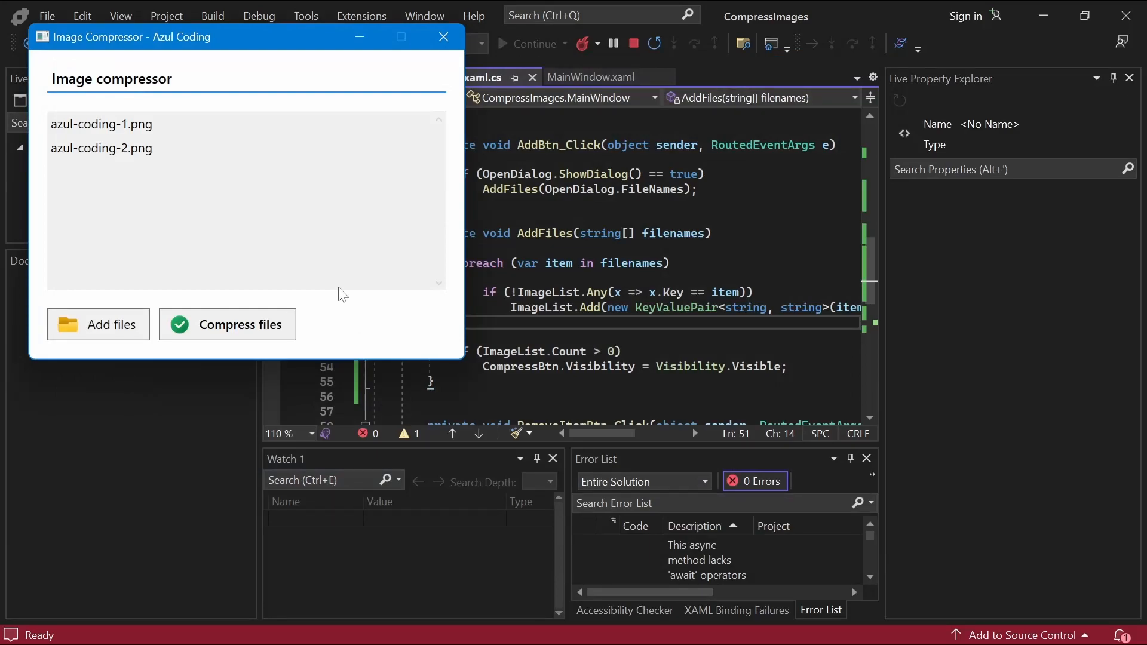
pyautogui.click(442, 37)
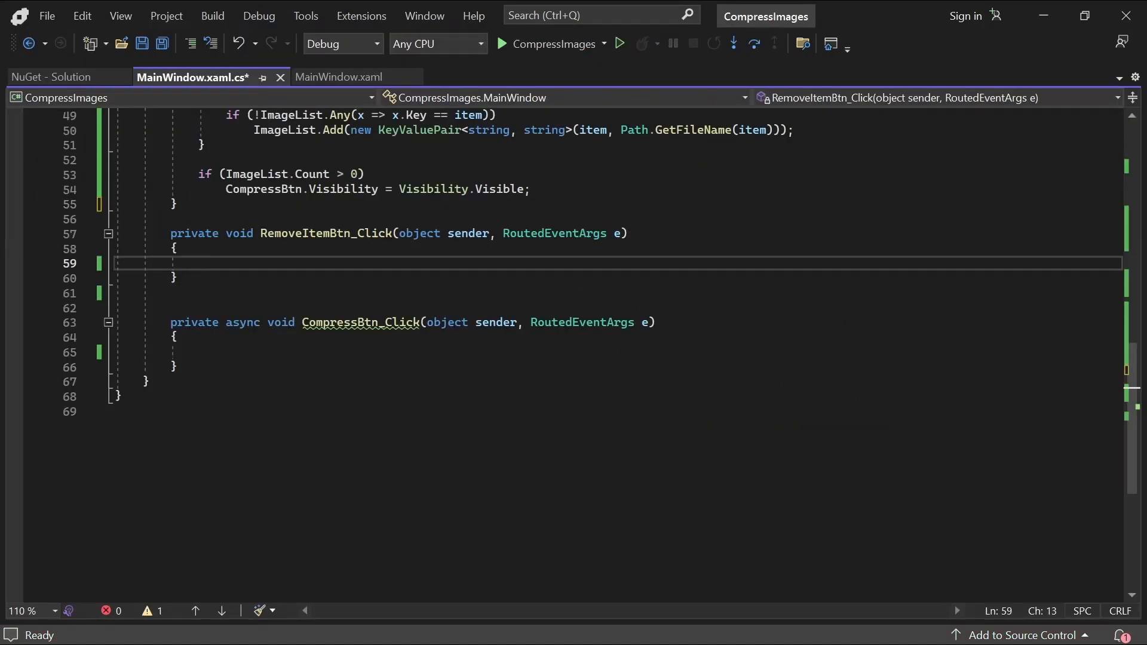
# Step: Make RemoveItemBtn_Click cast sender to MenuItem and call RemoveFile((string)mi.Tag)
pyautogui.write('var mi')
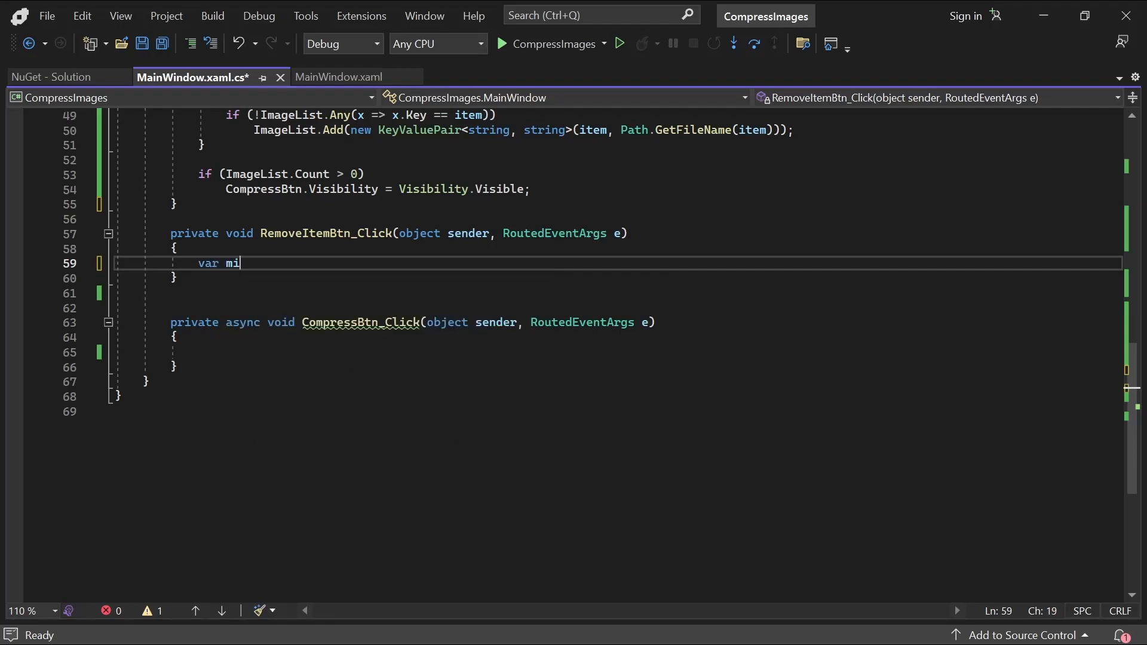
pyautogui.write('= (MenuItem)sender;')
pyautogui.write('RemoveFile')
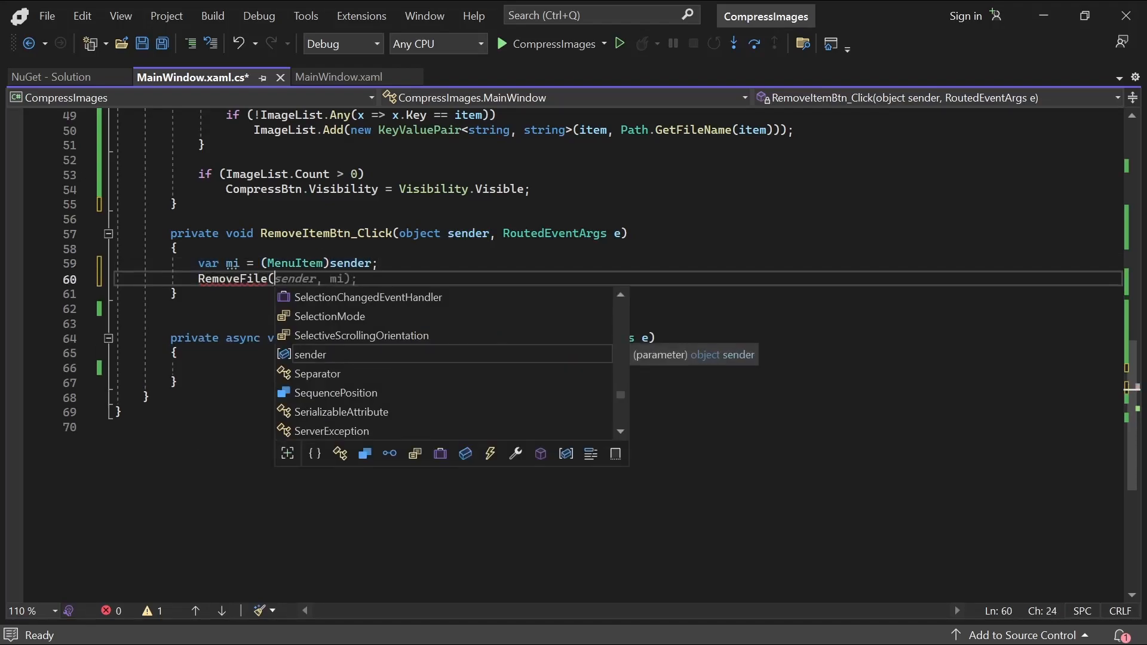
pyautogui.write('(string)mi.Tag);')
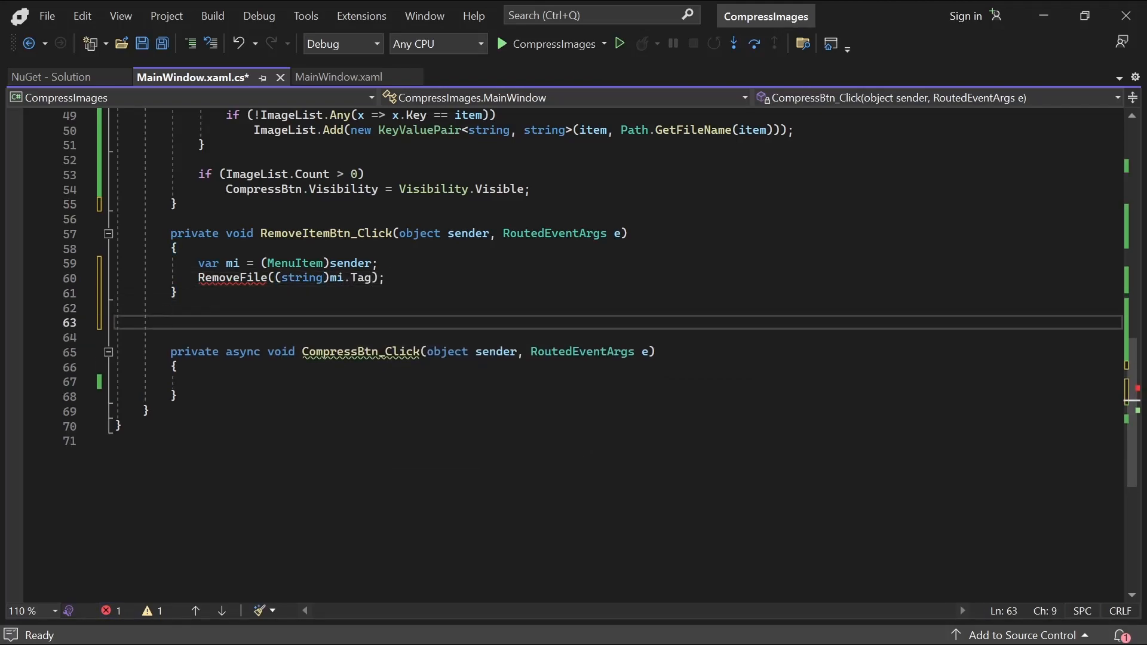
pyautogui.write('private void RemoveF')
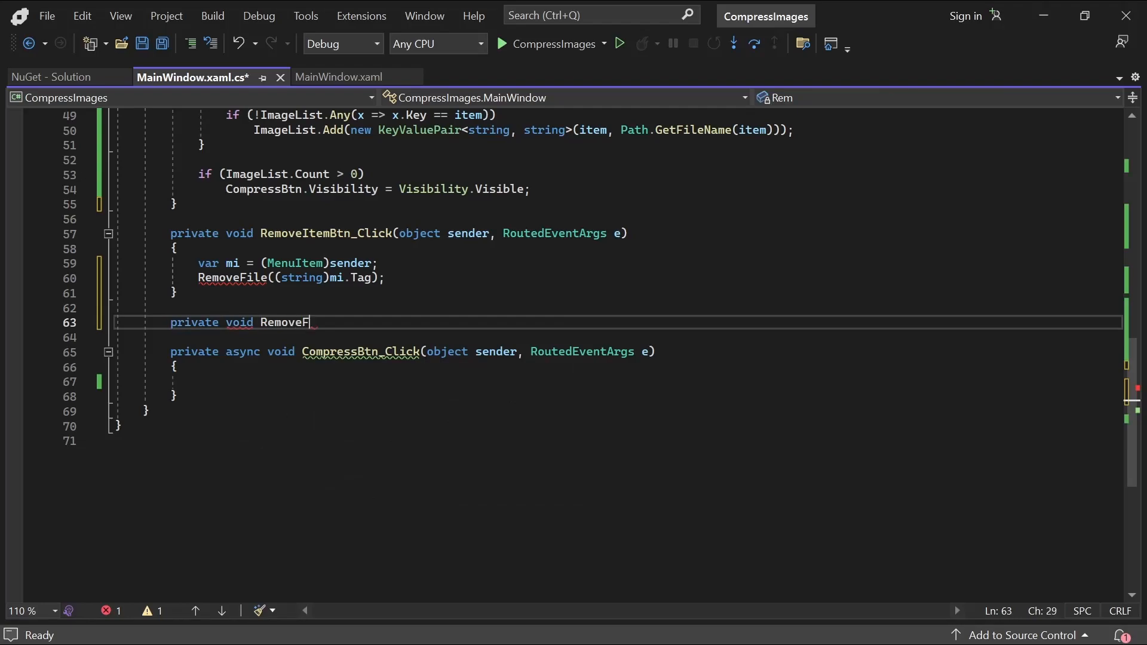
pyautogui.write('ile(string id)')
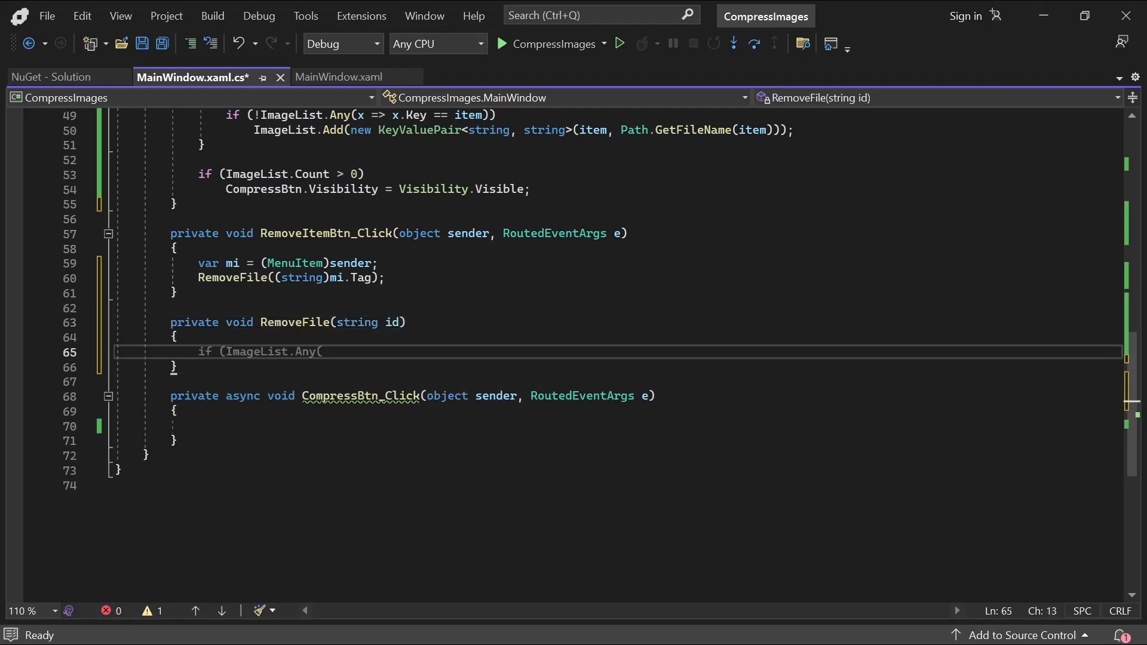
# Step: Have RemoveFile remove the entry whose Key matches id and collapse CompressBtn when Count == 0
pyautogui.write('ImageList.Remove(ImageList.Where(x => x.')
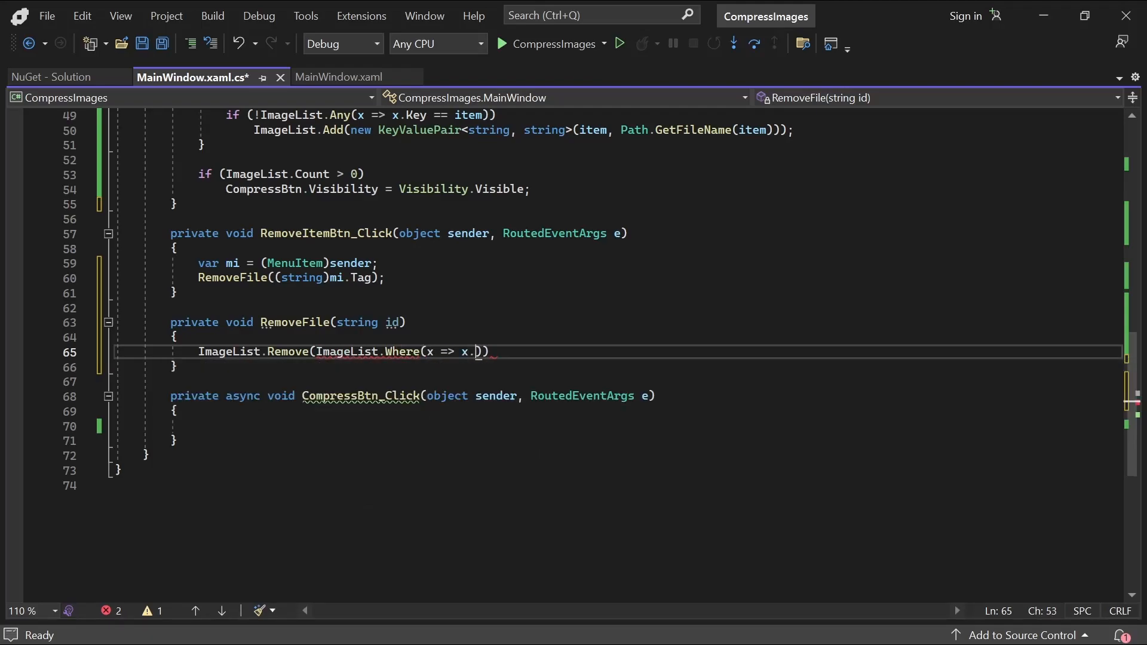
pyautogui.write('Key == id')
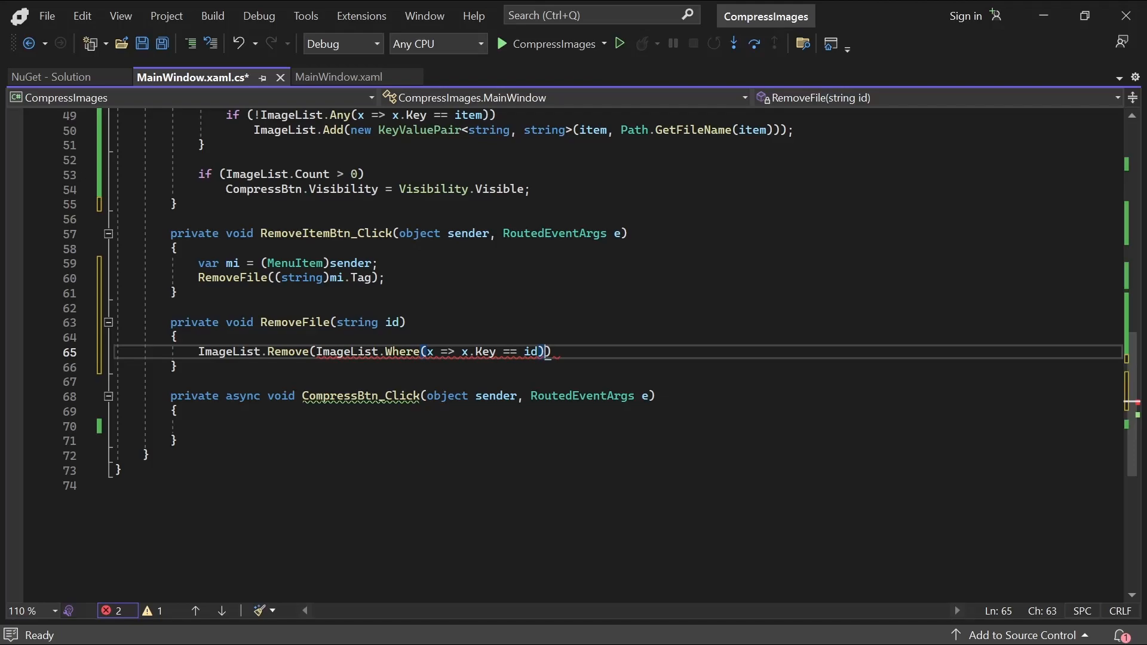
pyautogui.write('.First()')
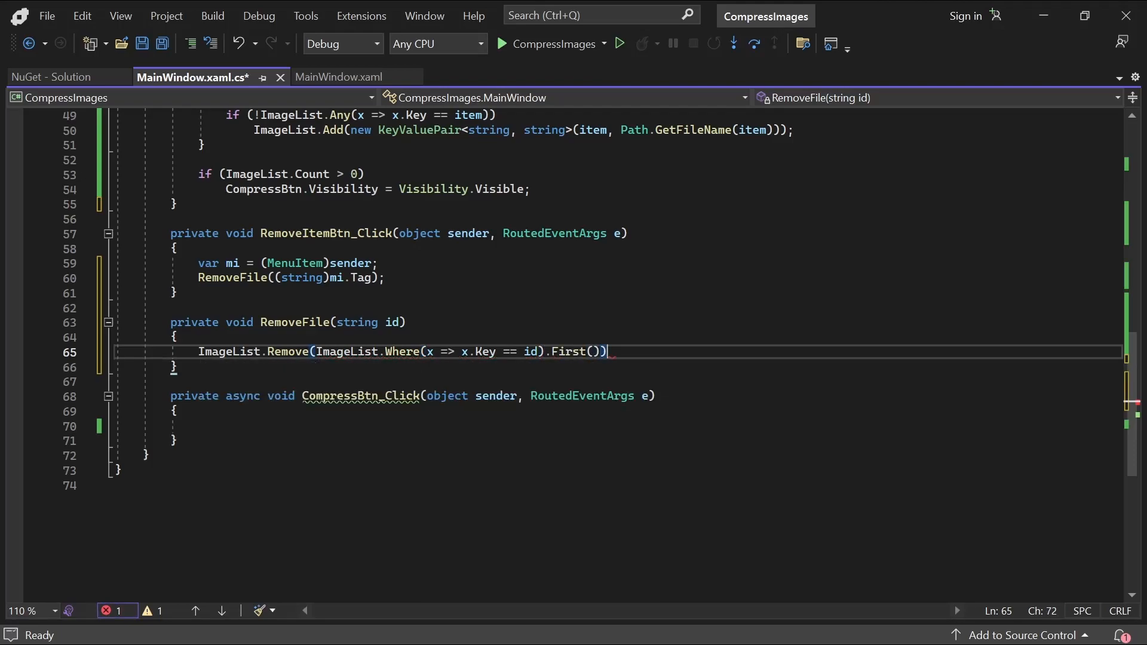
pyautogui.write('if (ImageList.Count > 0)')
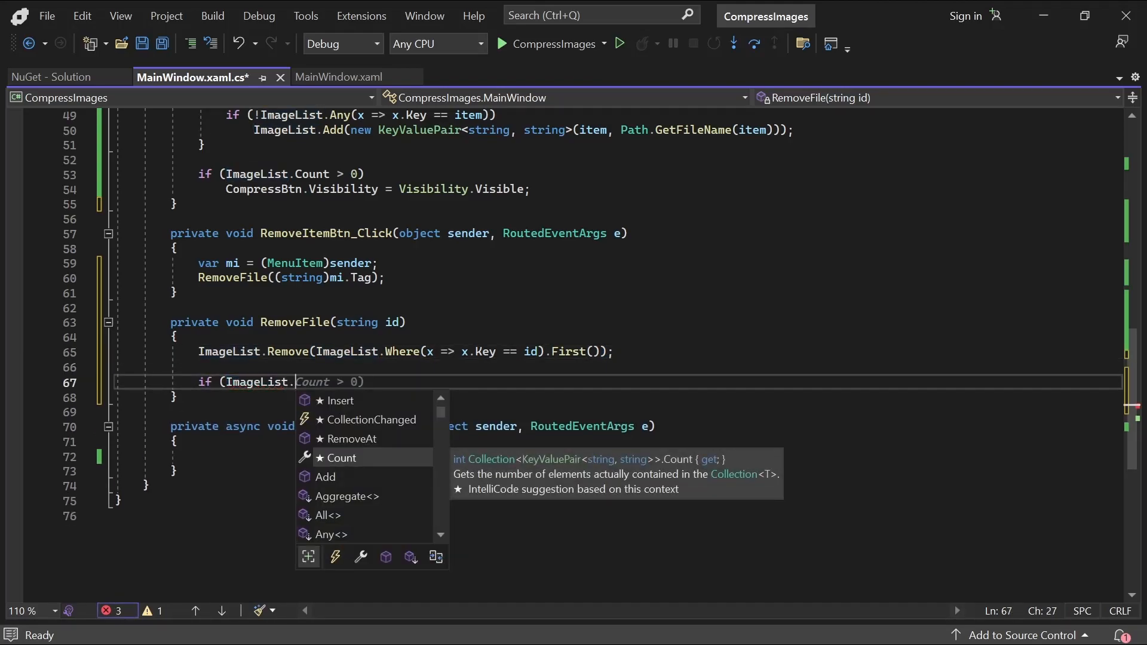
pyautogui.write('== 0)')
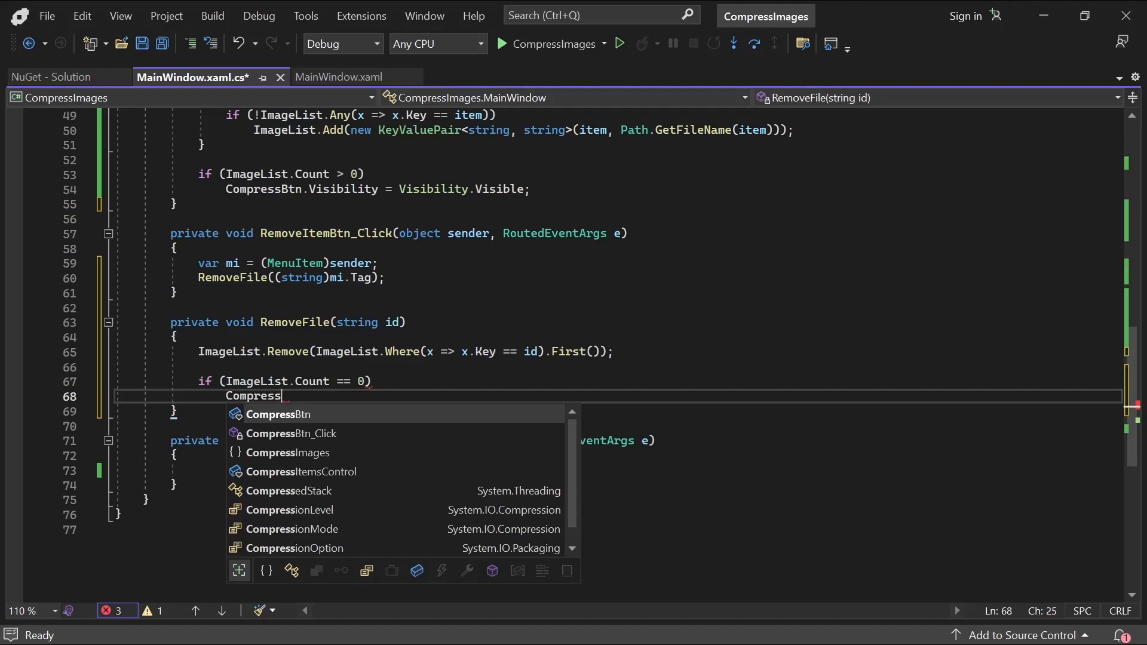
pyautogui.write('Btn.Visibility = Visibility.Collapsed;')
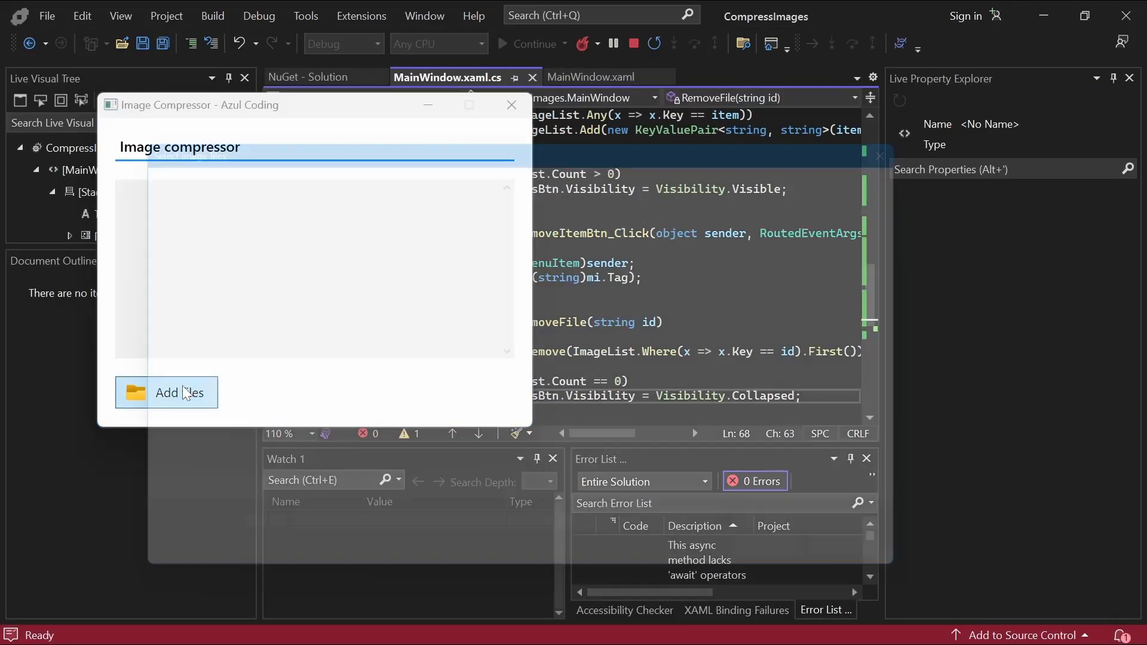
pyautogui.click(166, 392)
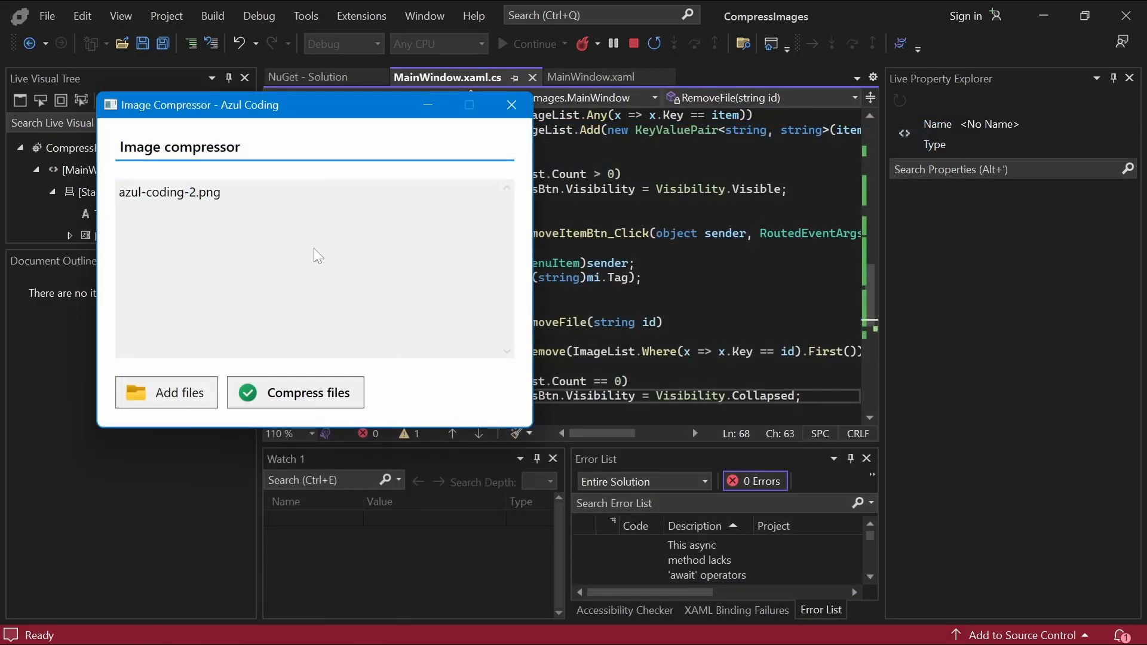
pyautogui.click(511, 104)
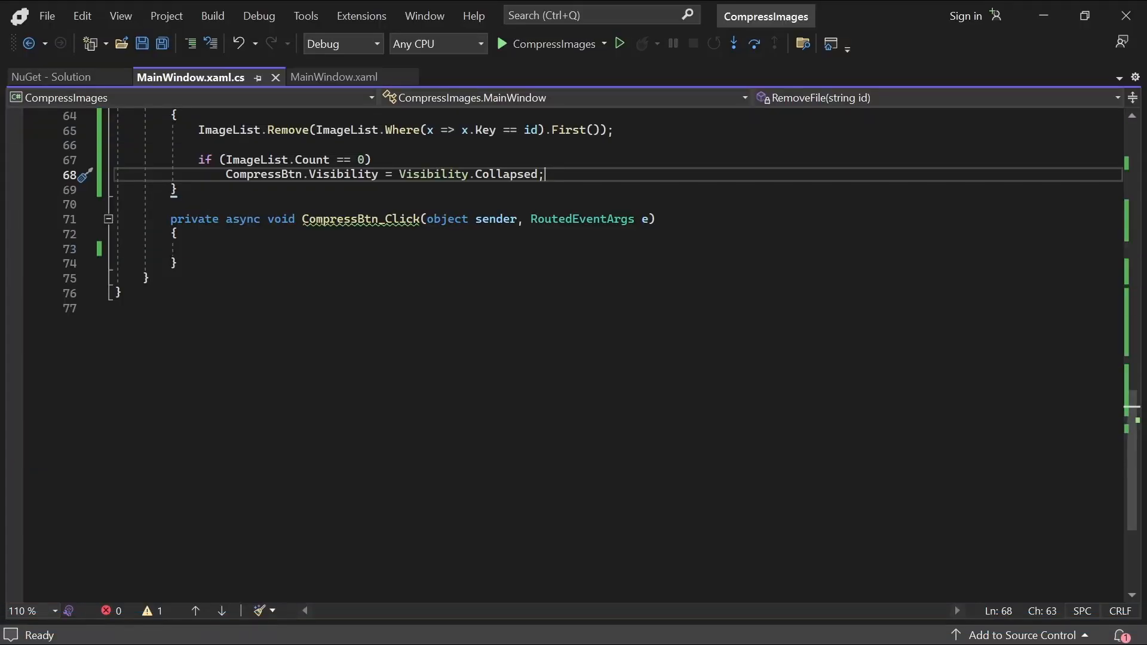
# Step: Disable AddBtn and CompressBtn, set TitleLbl to 'Compression in progress...' and catch errors with MessageBox.Show(ex.Message)
pyautogui.write('AddBen')
pyautogui.write('CompressBtn.IsEnabled = false;')
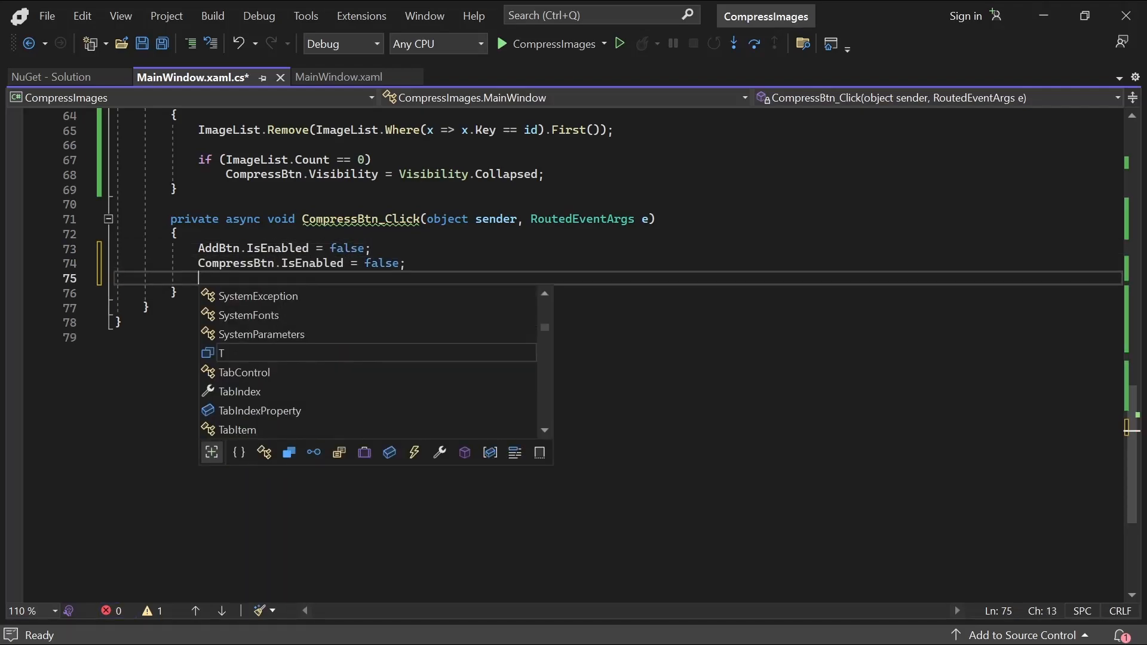
pyautogui.write('TitleLbl.Cone')
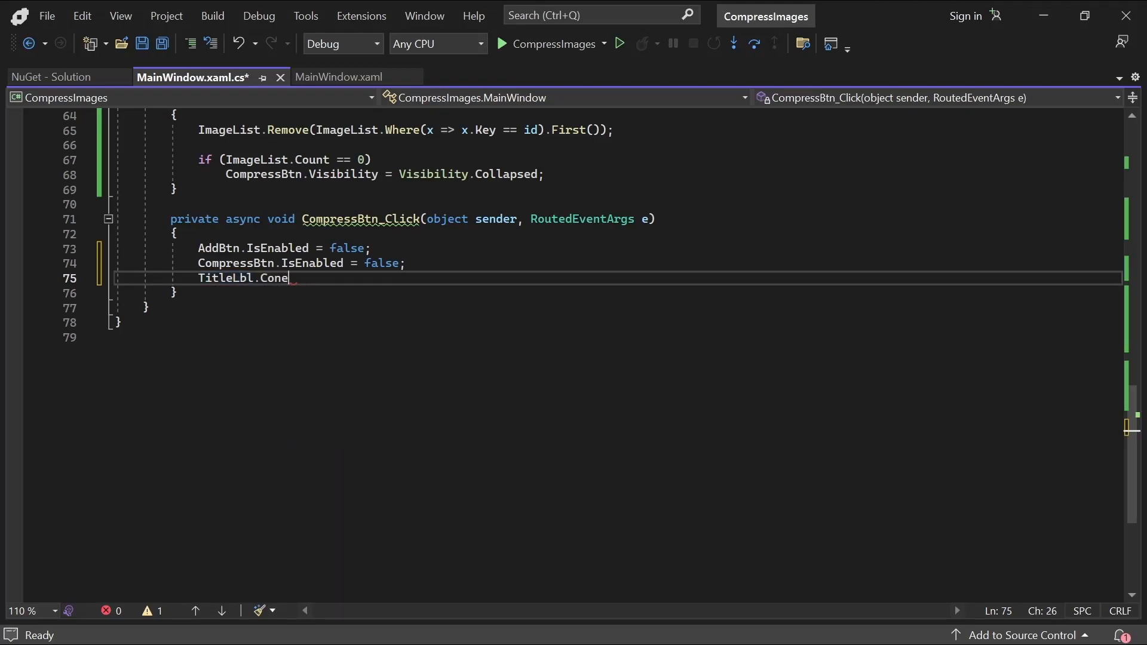
pyautogui.write('tent = "Compression in progress...";')
pyautogui.write('catch (Exception ex) { ')
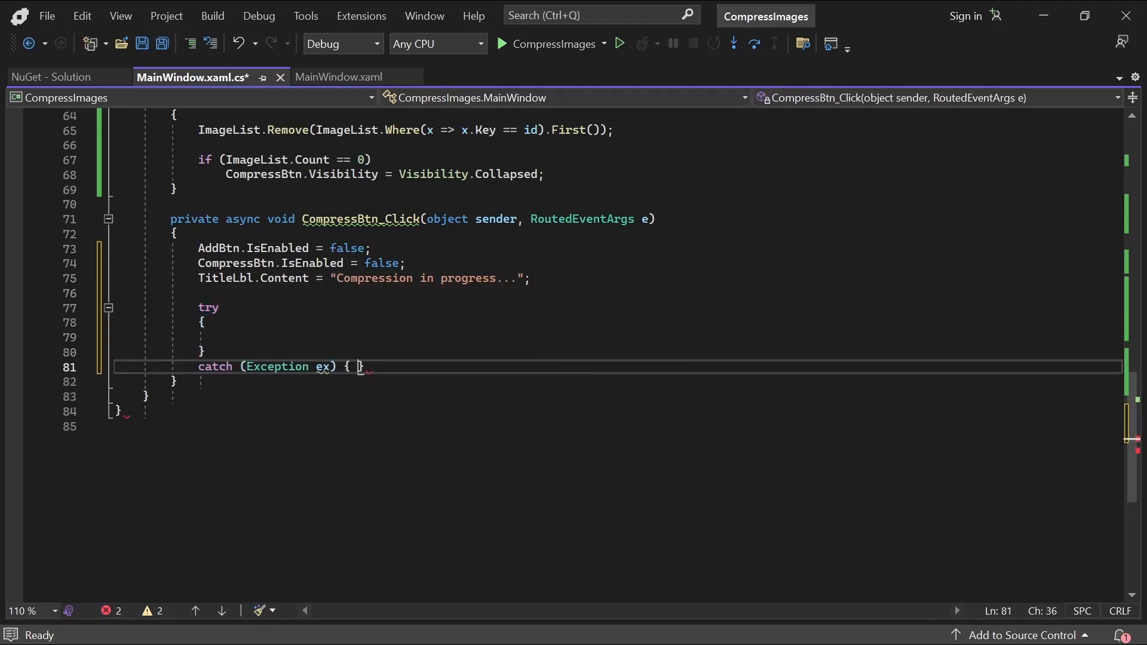
pyautogui.write('MessageBox.Show(ex.Message);')
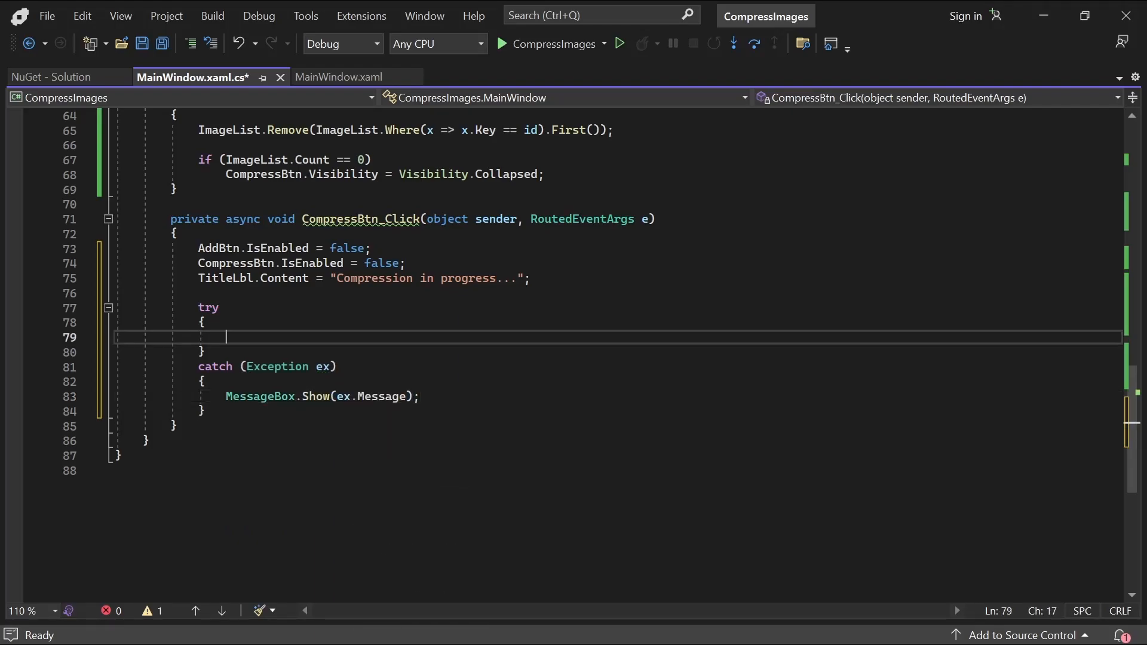
pyautogui.write('foreach')
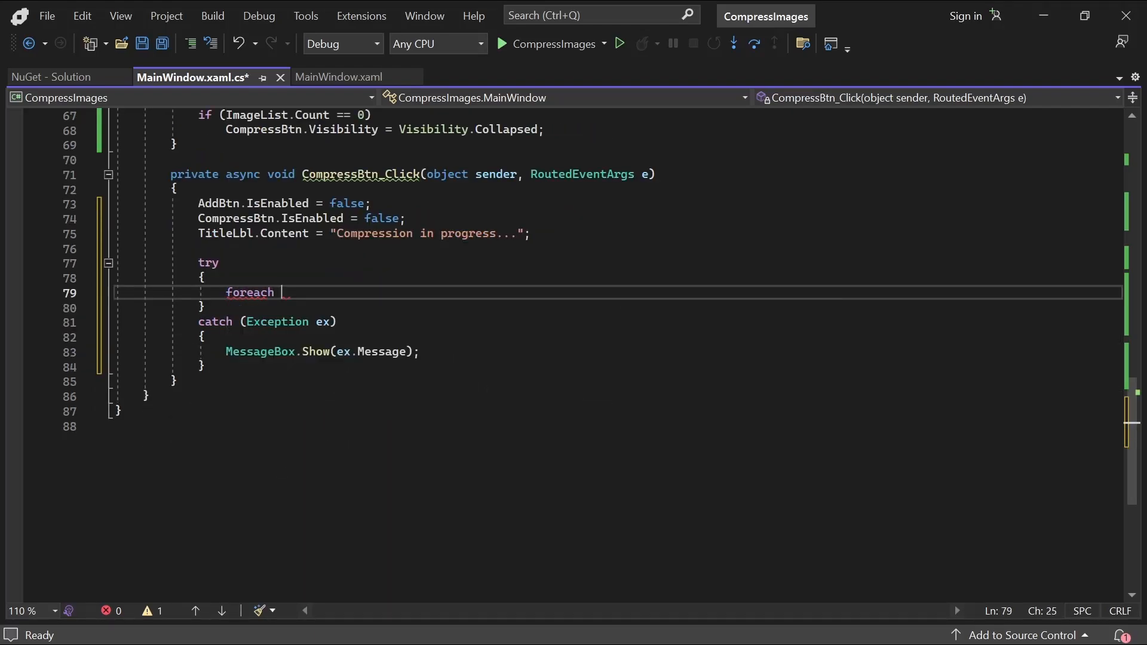
# Step: Loop over ImageList.ToList() and compute each path's pathWithoutExt and ext
pyautogui.write('(var item in ImageList.ToList(')
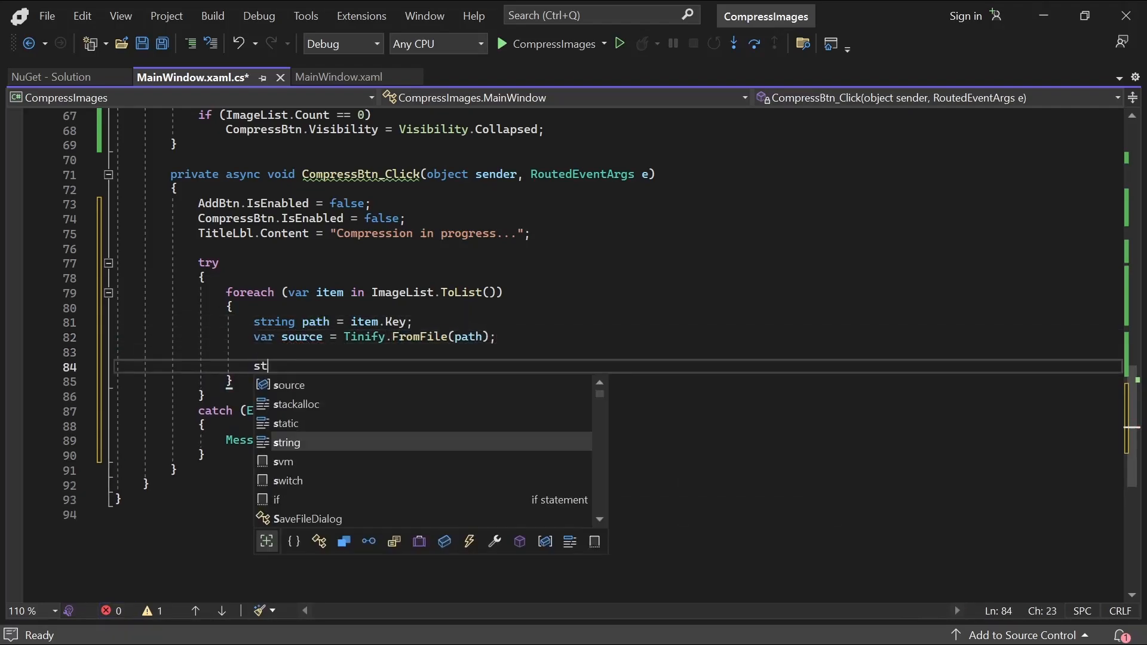
pyautogui.write('ring pathWithoutExt = Pa')
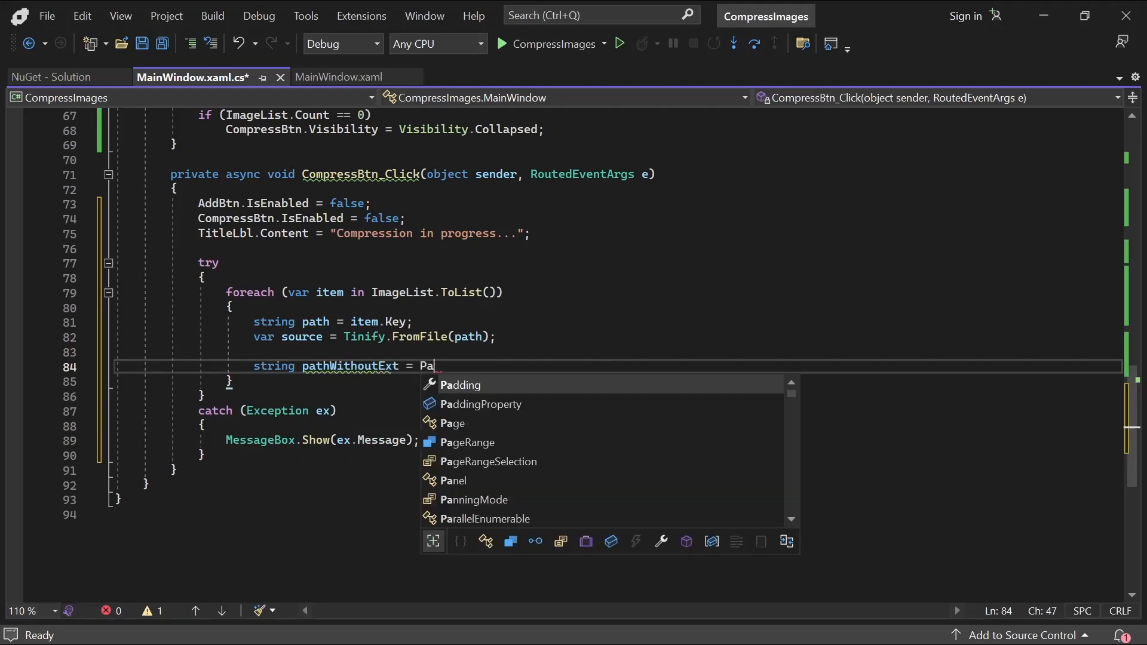
pyautogui.write('th.Combine(Path.GetDirec')
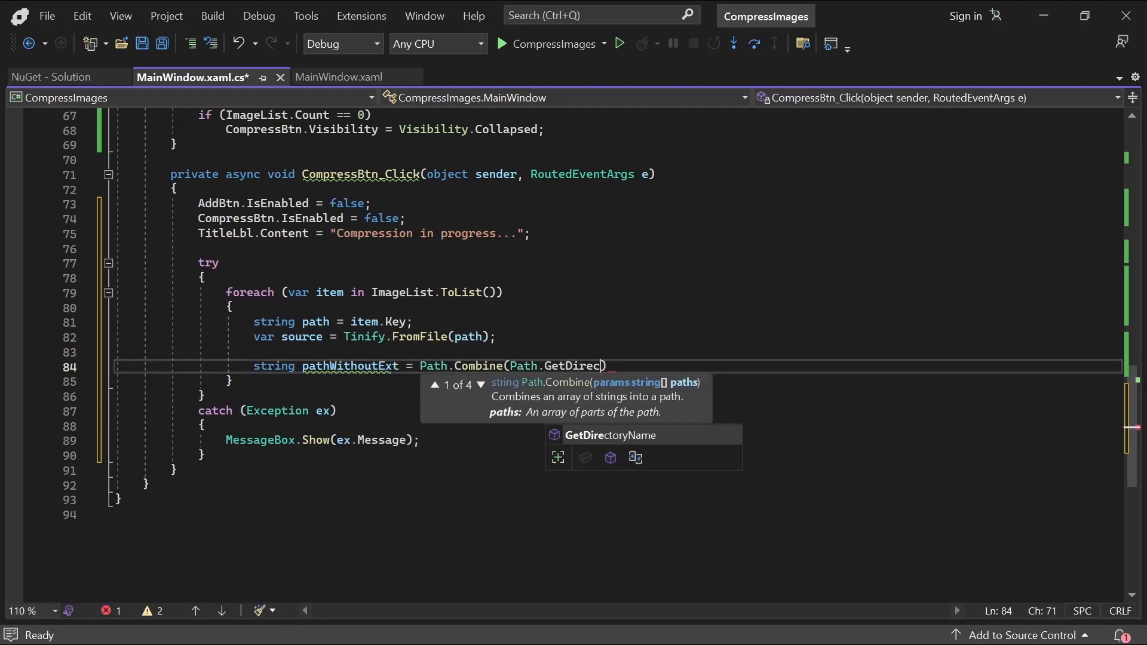
pyautogui.write('toryName(path) ??')
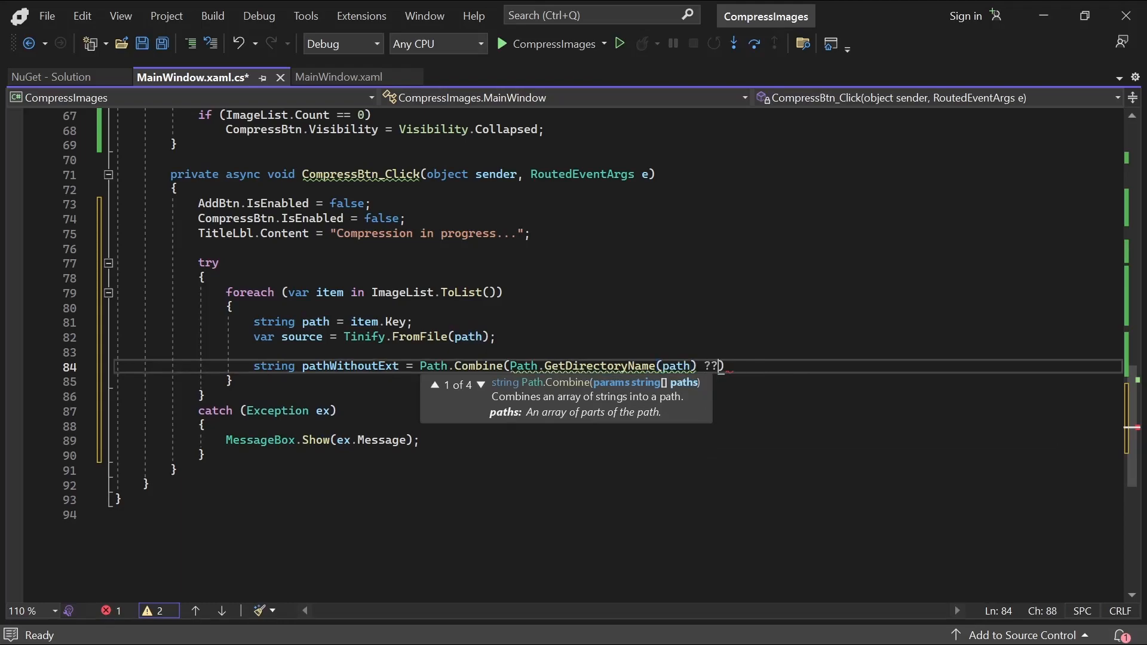
pyautogui.write('"",')
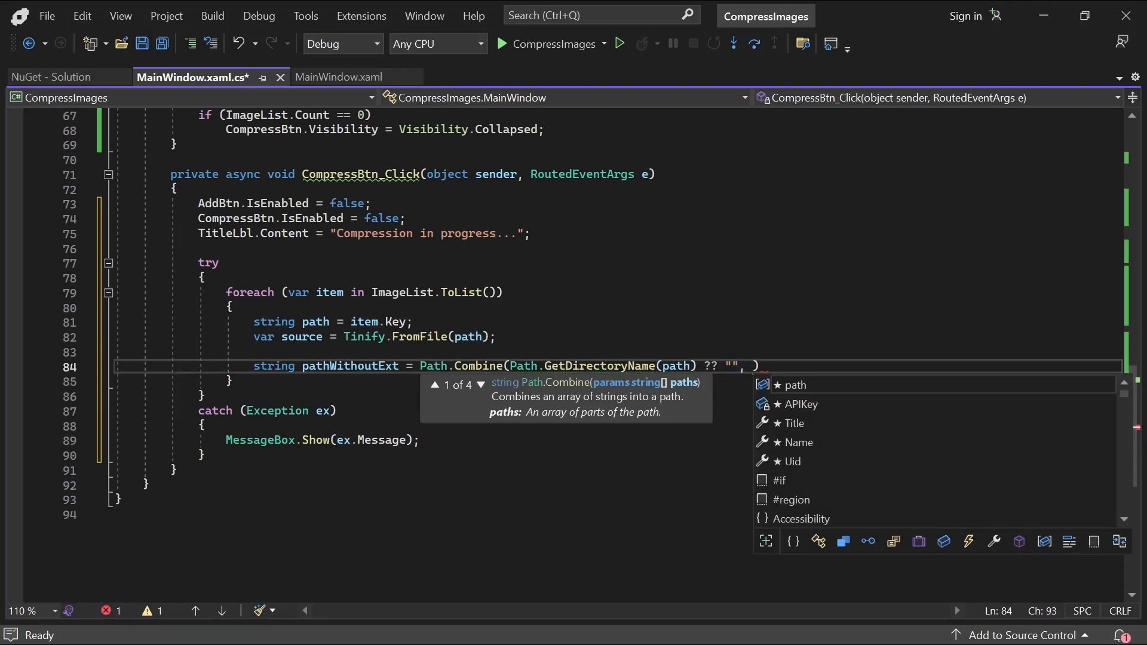
pyautogui.write('Path.GetFileNameWithoutExtension(path));')
pyautogui.write('string ex')
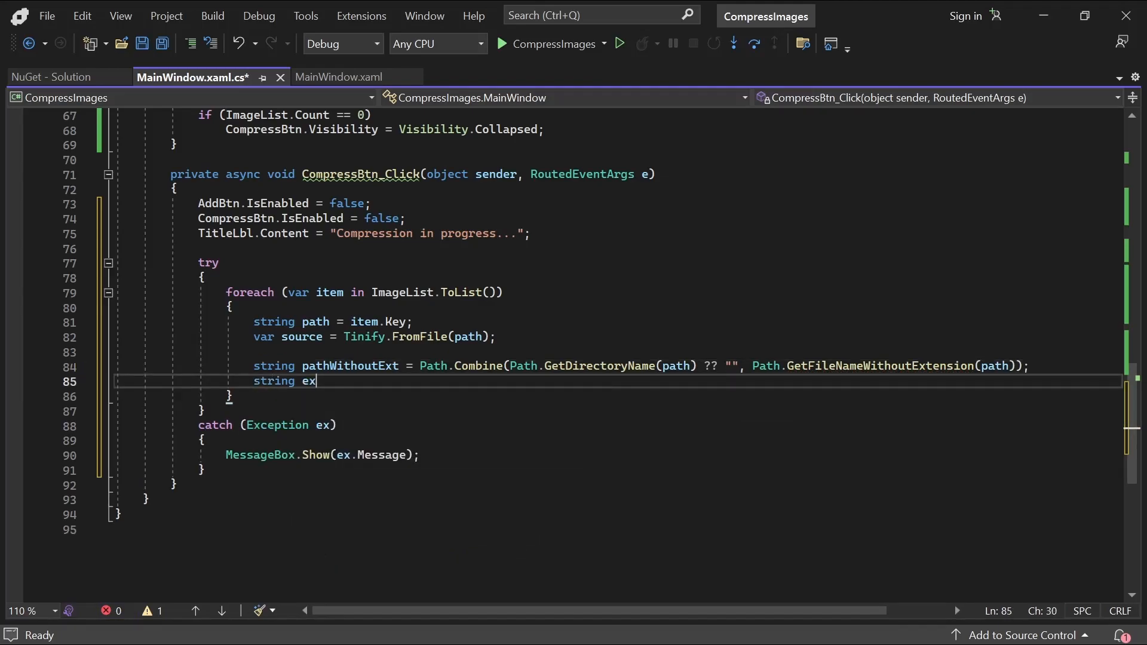
pyautogui.write('= Path.GetExtension(path);')
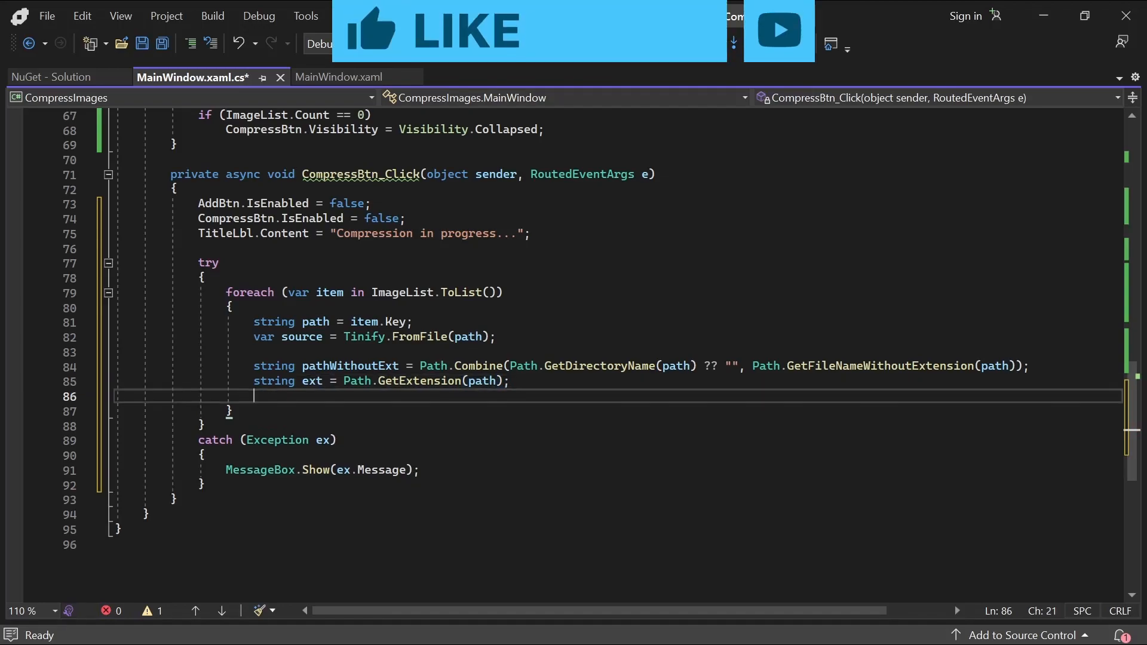
# Step: Build newPath with a '-compressed' suffix, await source.ToFile(newPath), call RemoveFile(path) and show 'All files compressed.'
pyautogui.write('string newPath = string.Format("{0')
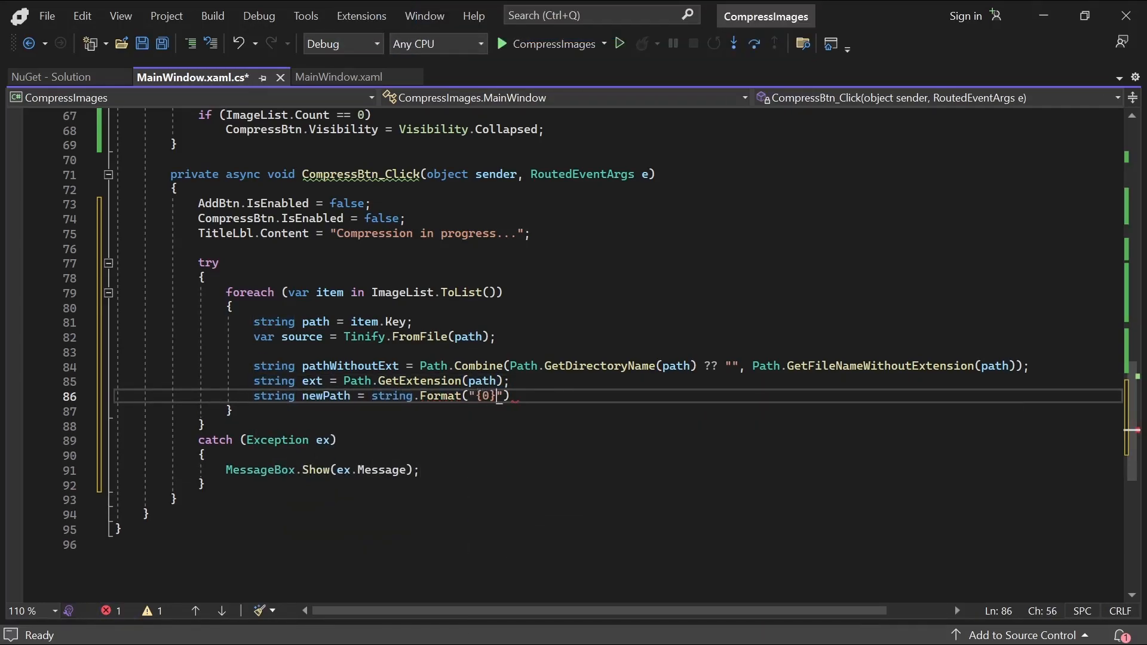
pyautogui.write('-compressed')
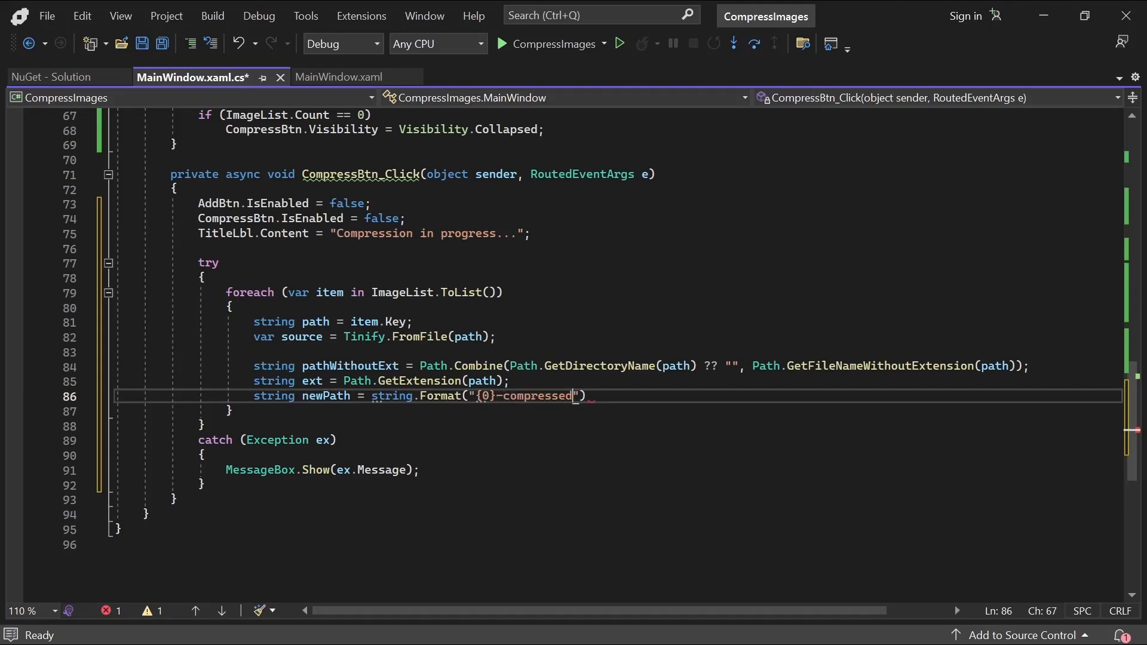
pyautogui.write('{1}", pathWithoutExt, ext')
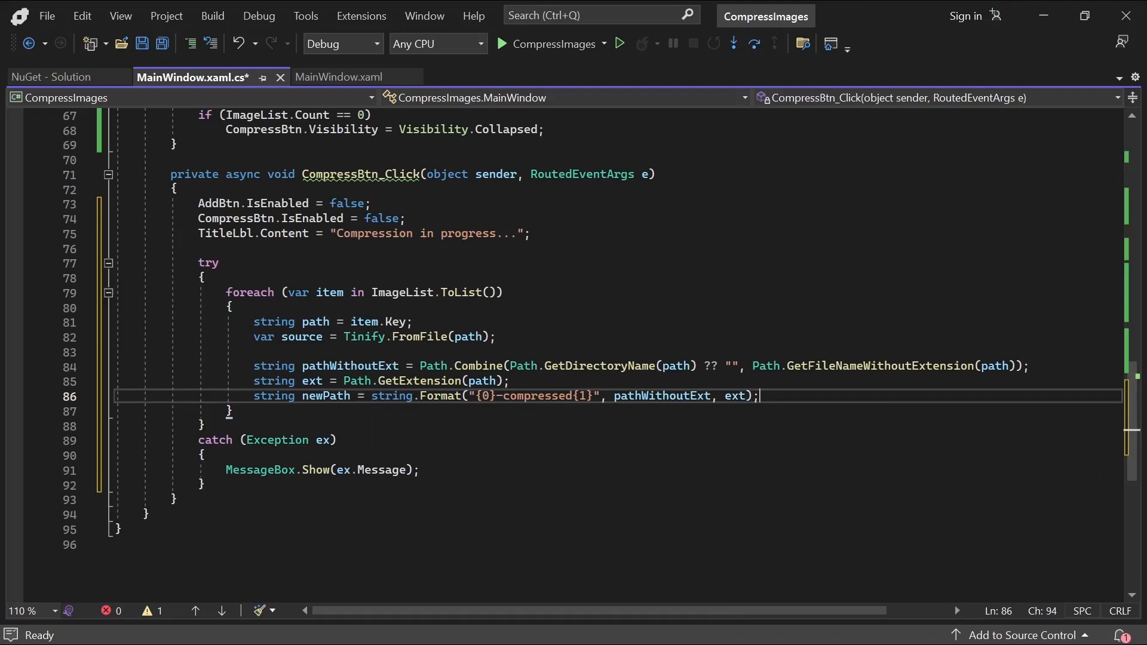
pyautogui.write('await source.ToFile(newPath);')
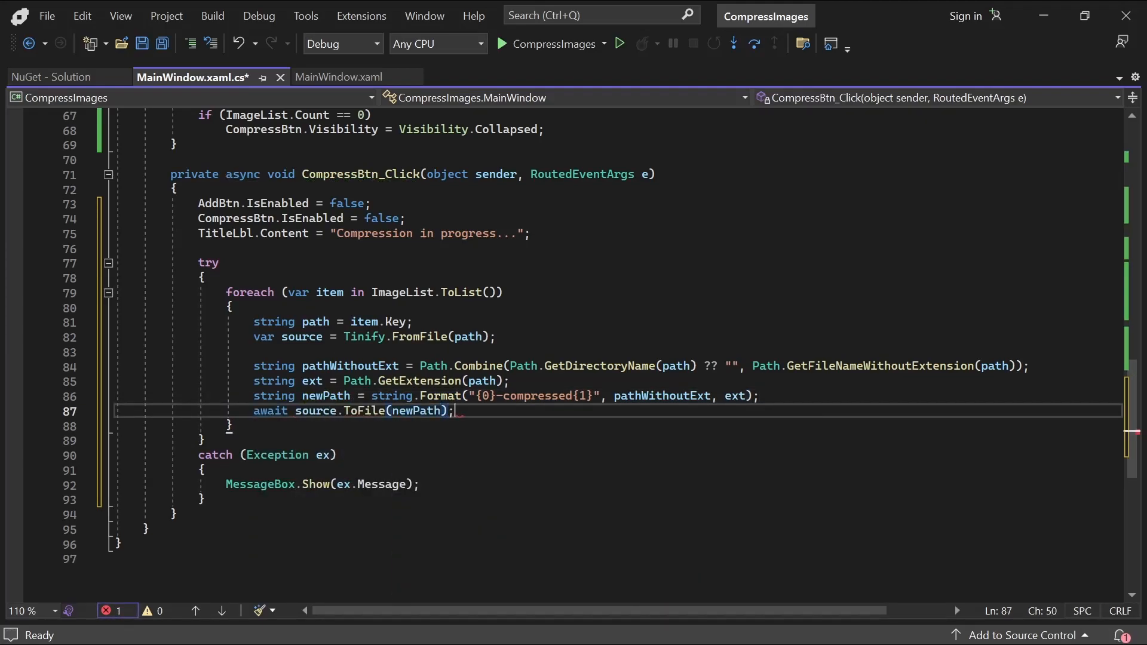
pyautogui.write('R')
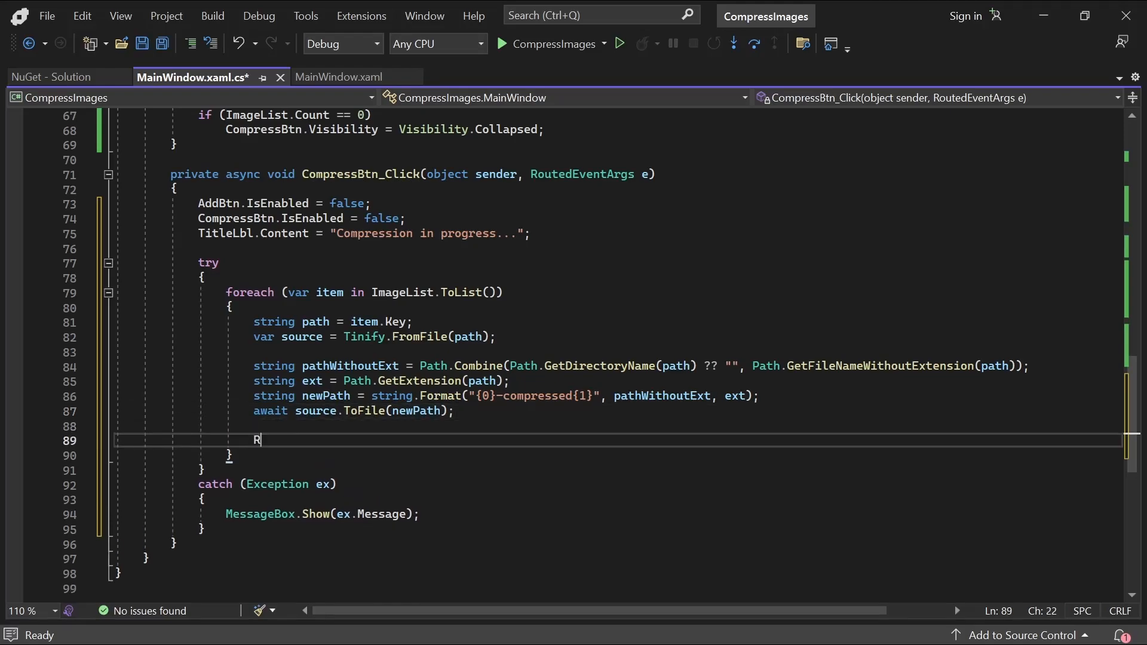
pyautogui.write('emoveFile(path);')
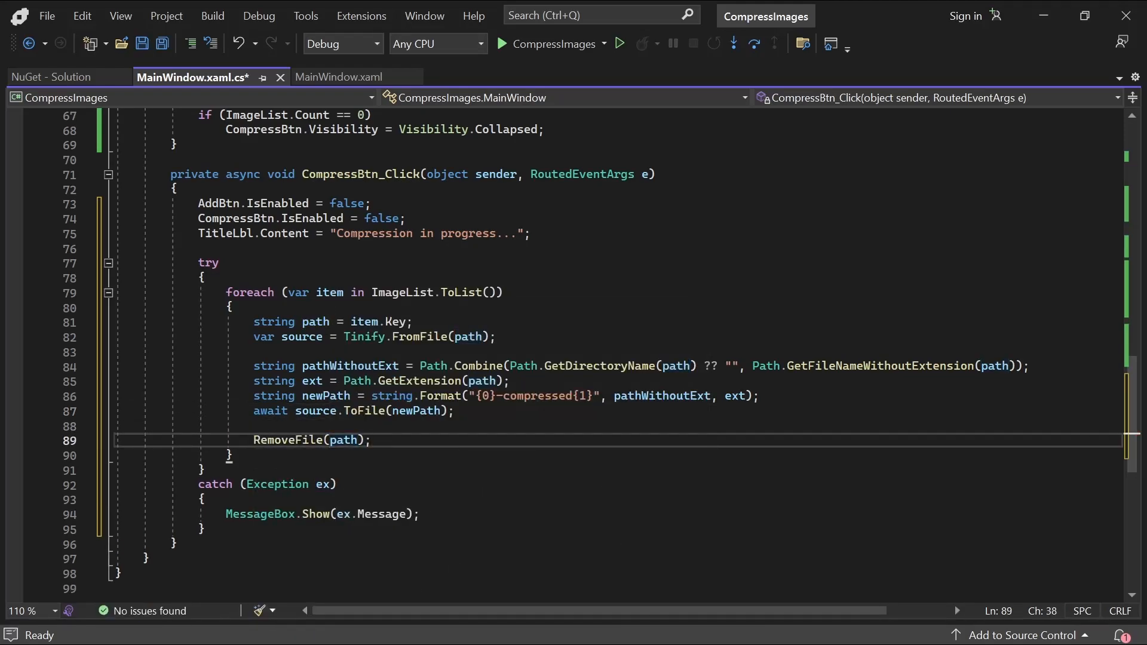
pyautogui.write('MessageBox.Show')
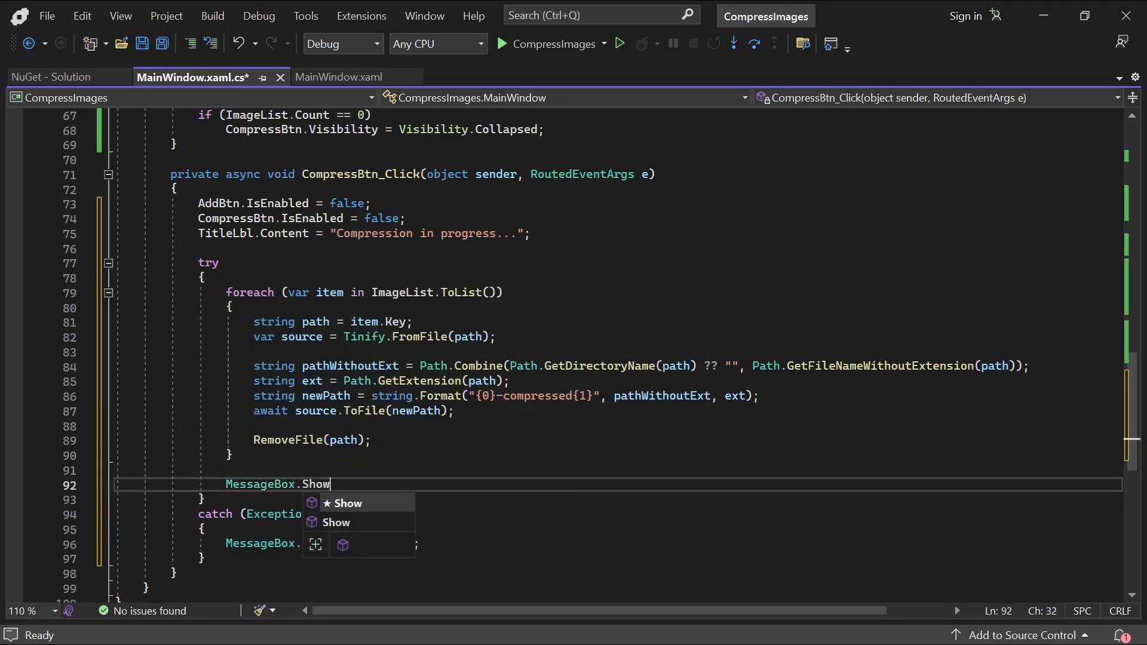
pyautogui.write('("All files compressed.");')
pyautogui.write('AddBtn.I')
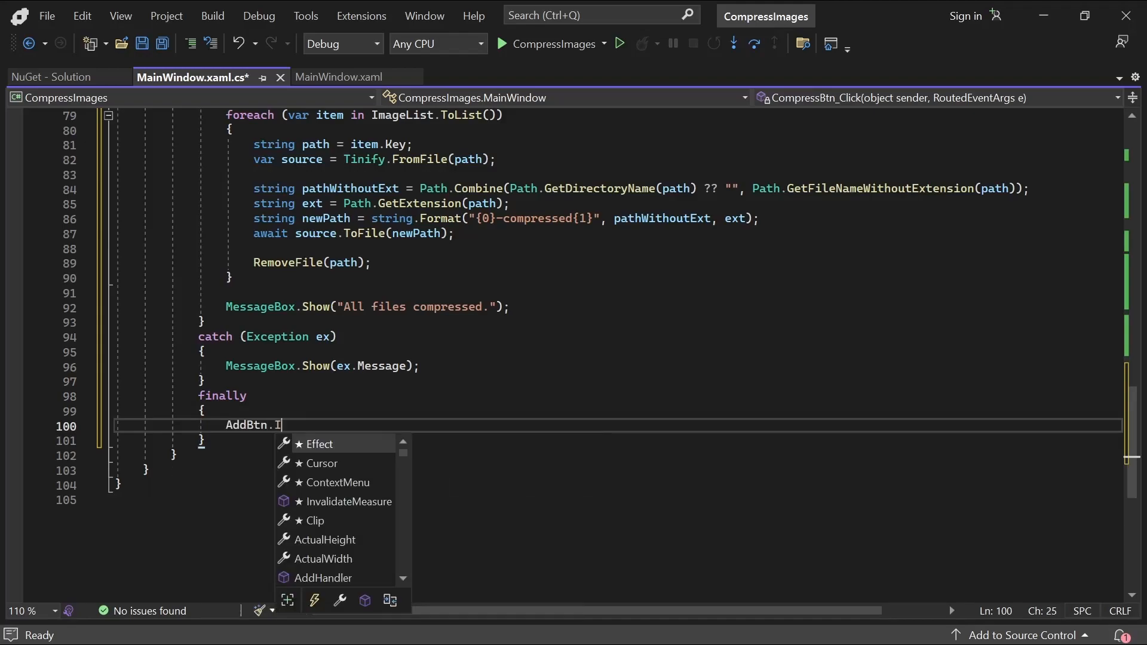
# Step: In the finally block re-enable AddBtn and CompressBtn and restore TitleLbl to 'Image compressor'
pyautogui.write('sEnabled = true;')
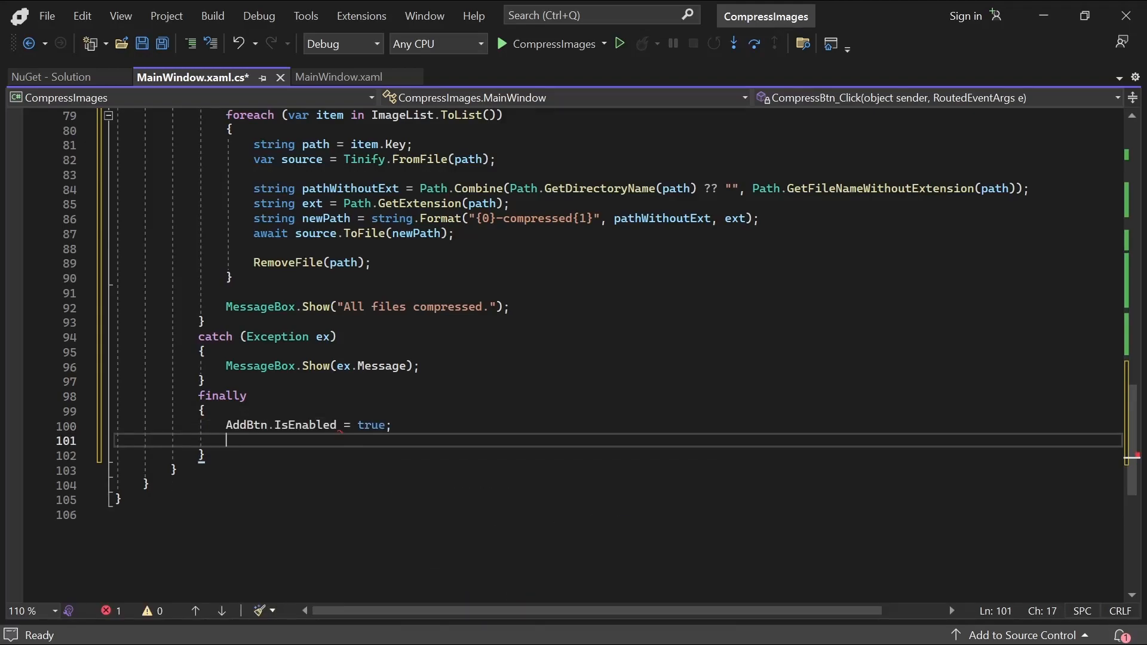
pyautogui.write('CompressBtn.IsEnabled = true')
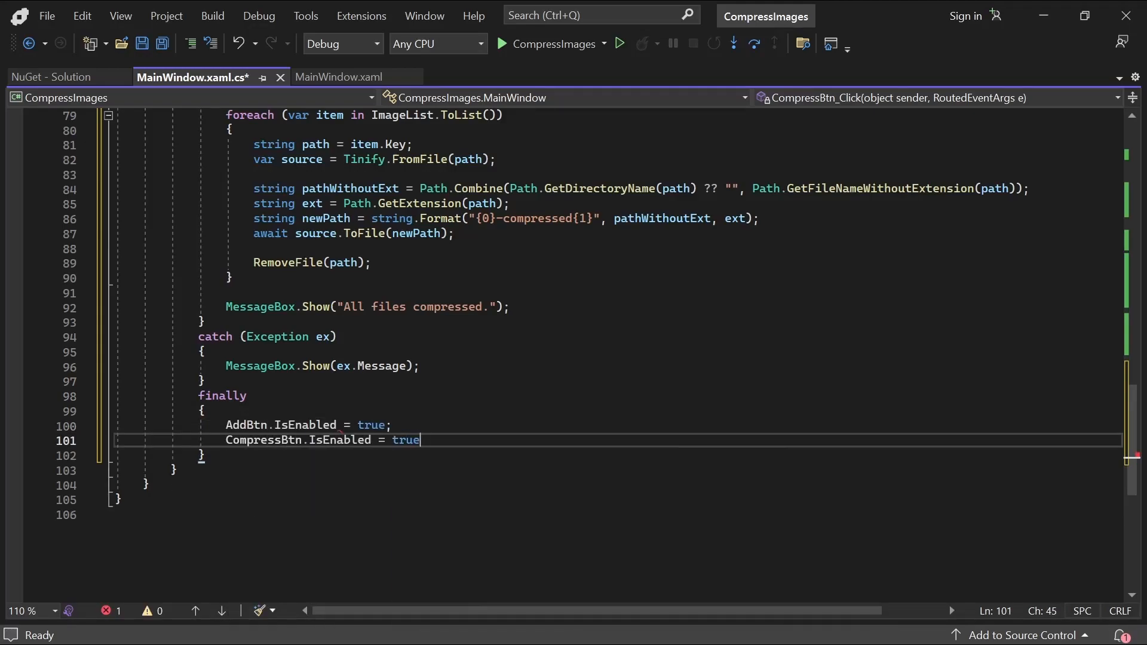
pyautogui.write('TitleLbl.Content')
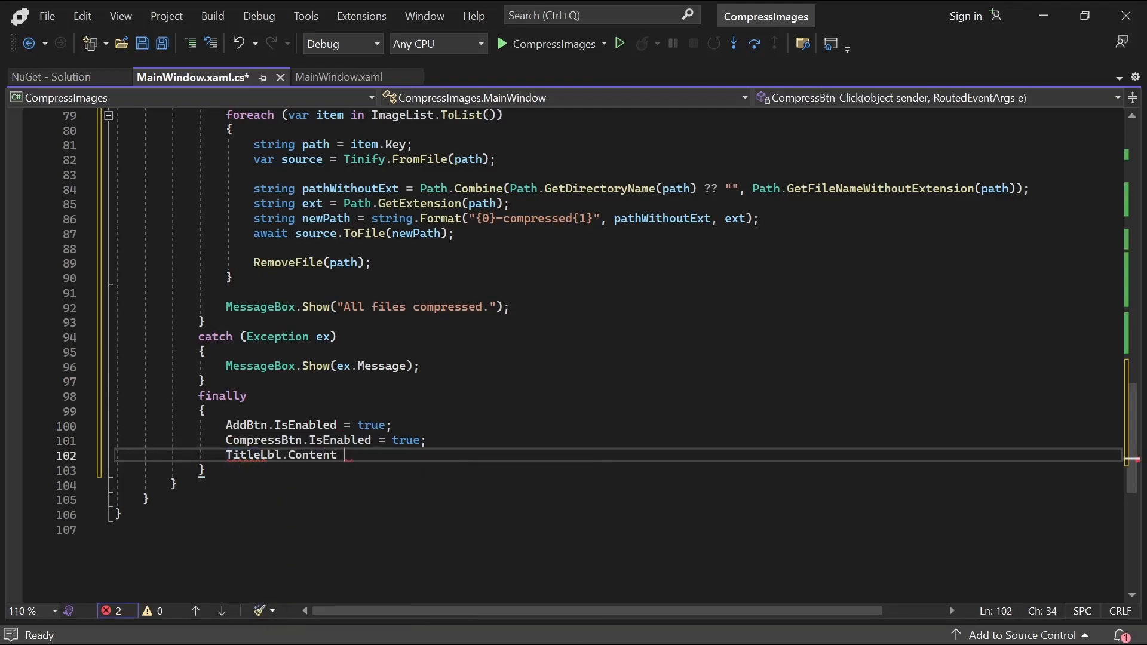
pyautogui.write('= "Image compressor";')
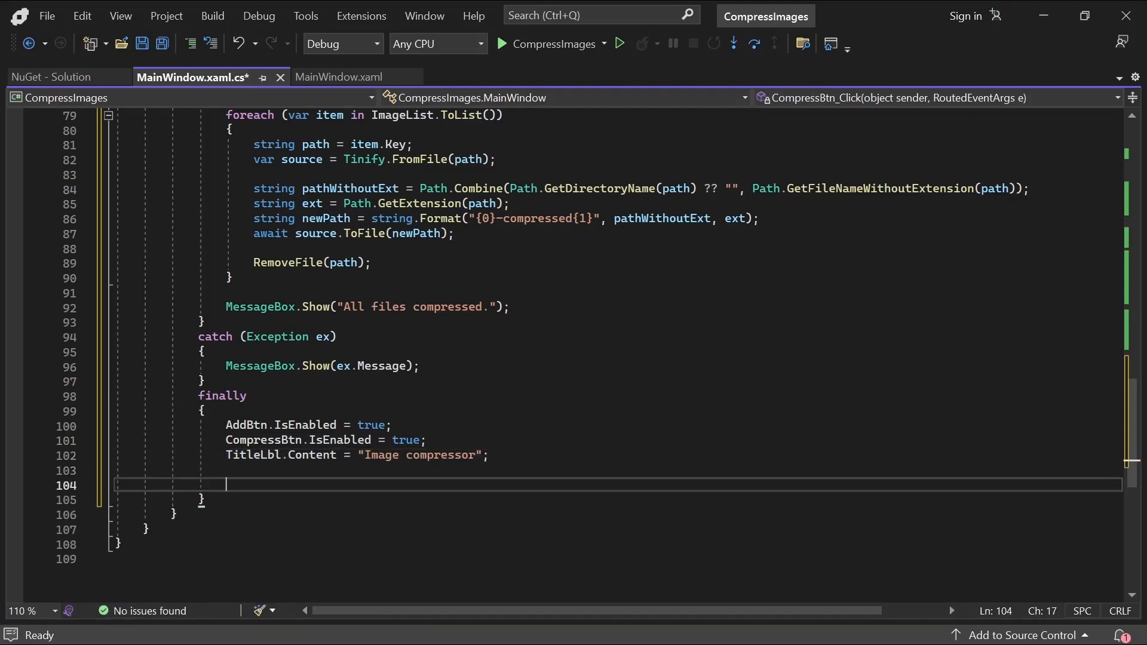
pyautogui.write('if (ImageList.Count == 0)')
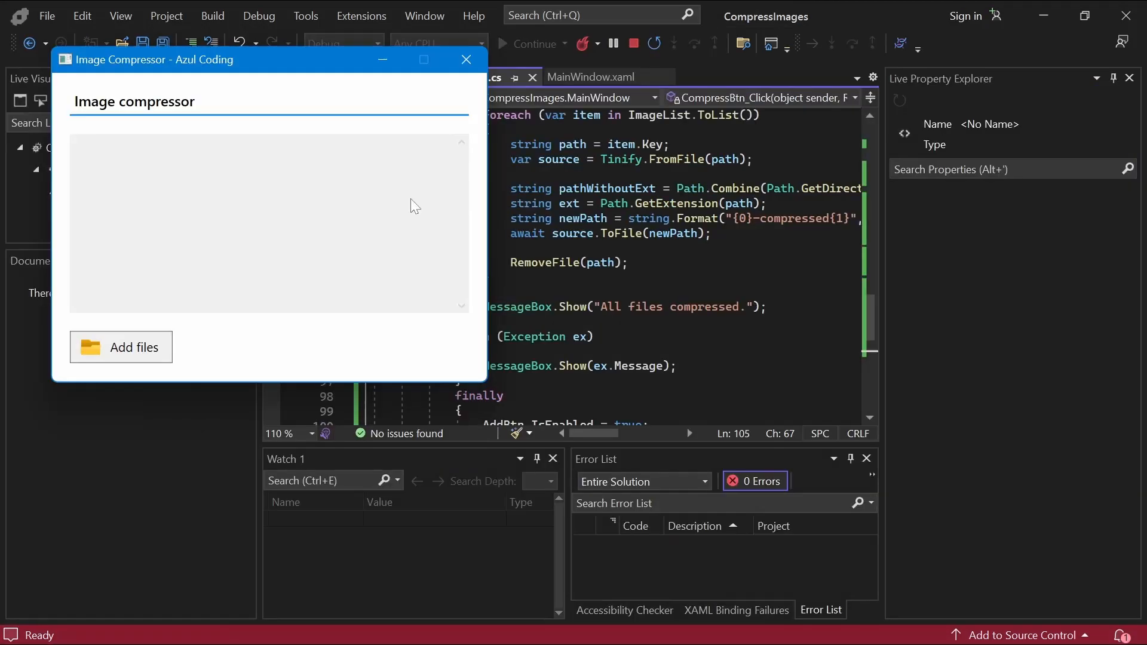
# Step: Add azul-coding-1.png and azul-coding-2.png from Downloads to the running app
pyautogui.click(121, 347)
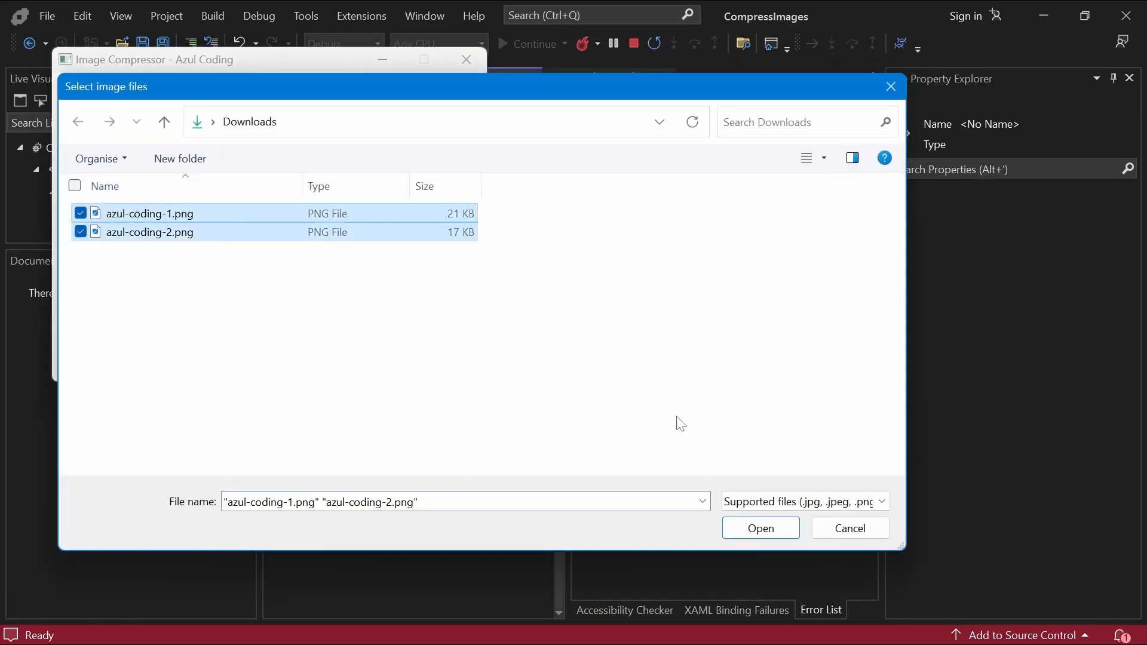
pyautogui.click(761, 528)
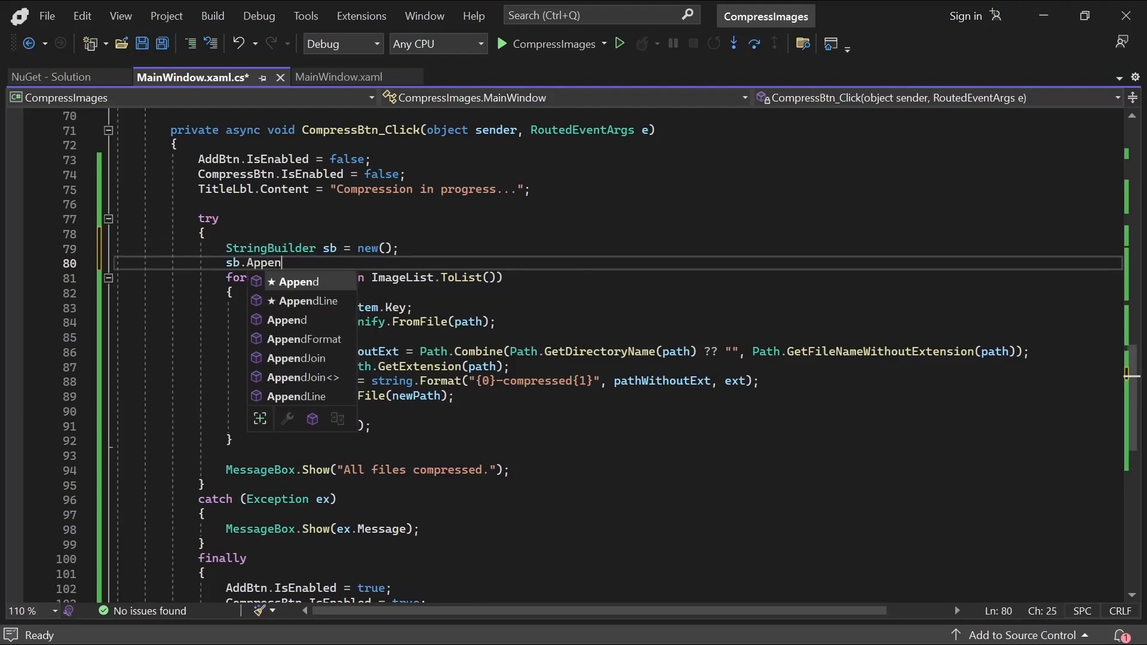
# Step: Begin the summary with 'All files compressed.' and record each file's oldSize and newSize lengths
pyautogui.write('Line("All files compres"')
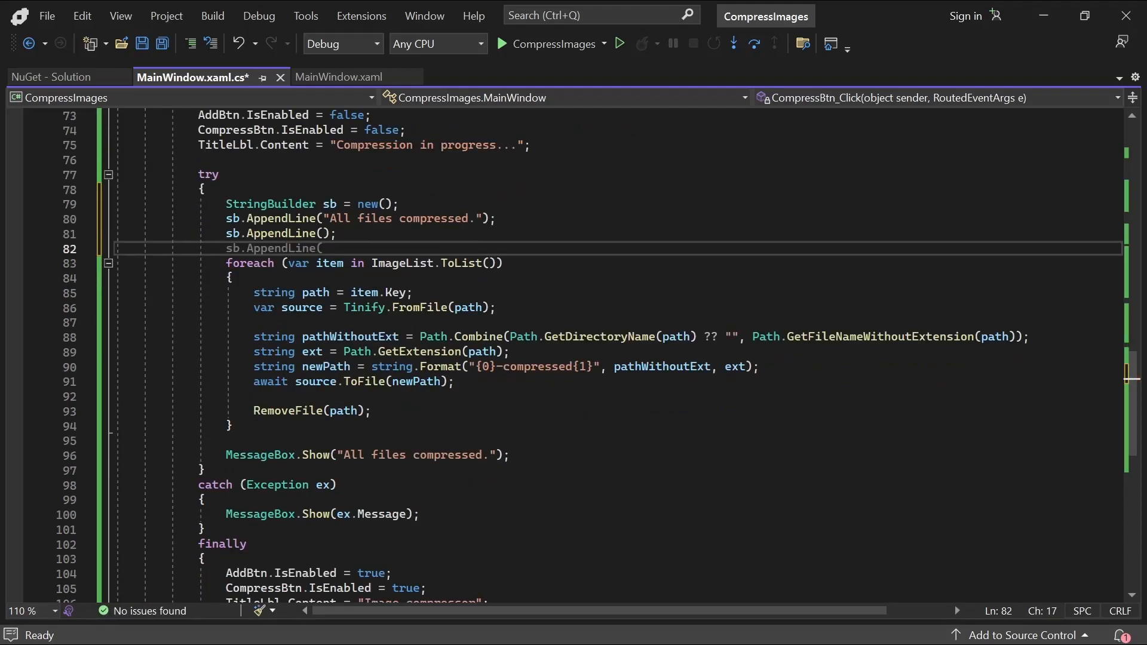
pyautogui.write('long oldSix')
pyautogui.write('long newSize = new FileInfo(newPath).Length;')
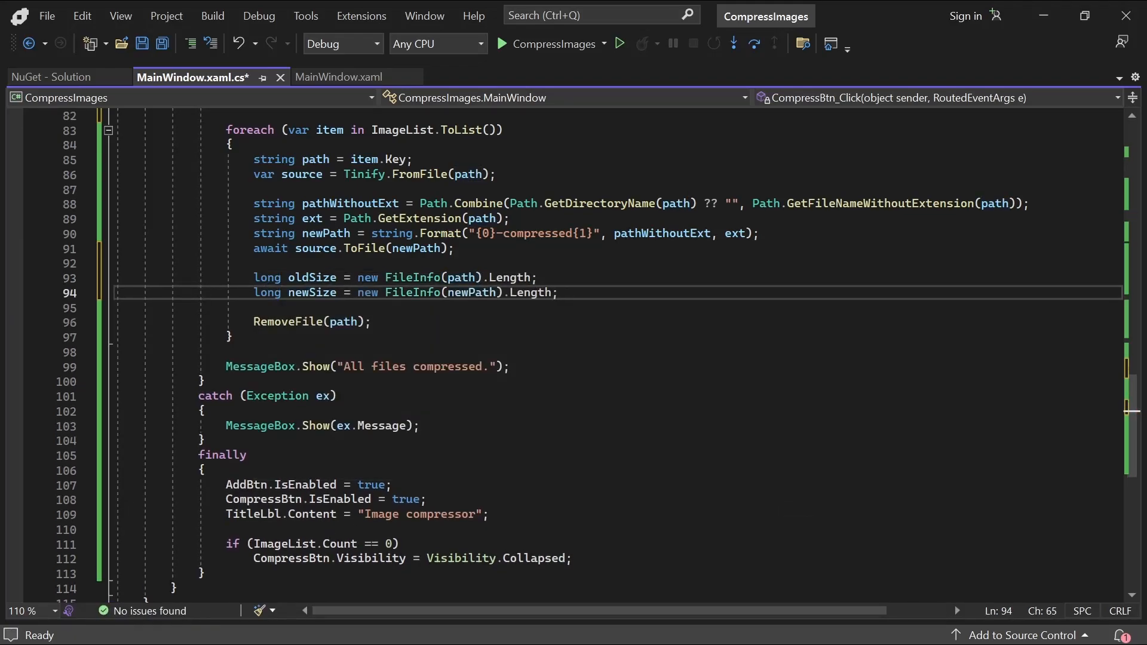
# Step: Compute percentage as Math.Round((oldSize - newSize) / (double)oldSize * 100)
pyautogui.write('double percentage = oldSize / newSize;')
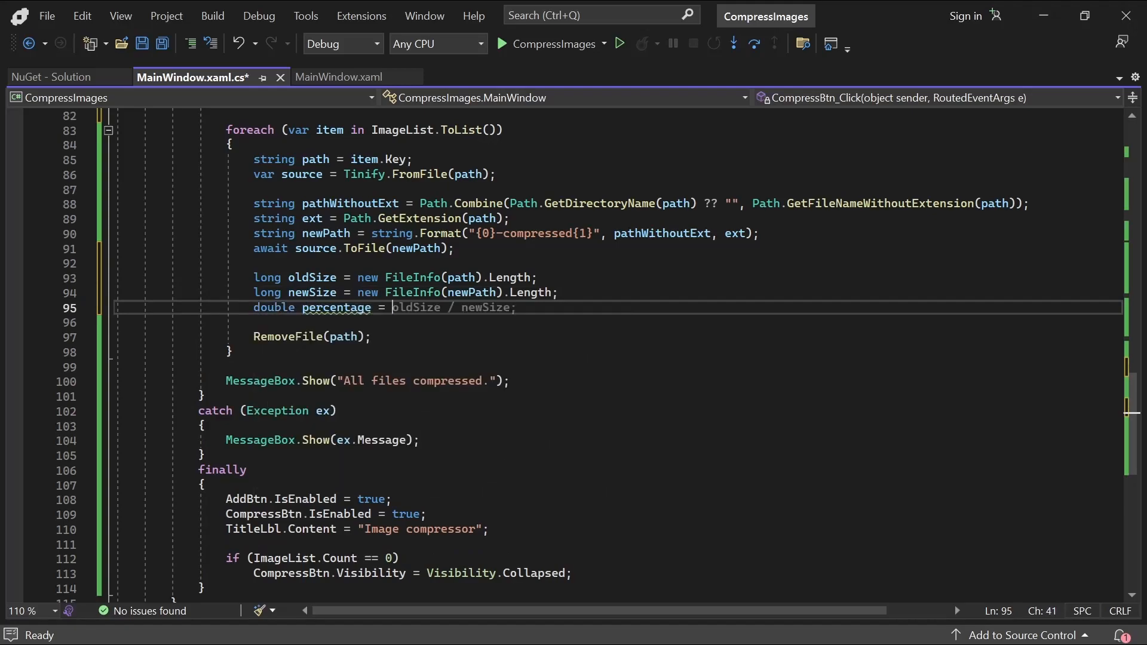
pyautogui.write('Math.Round((oldSize - newSize)')
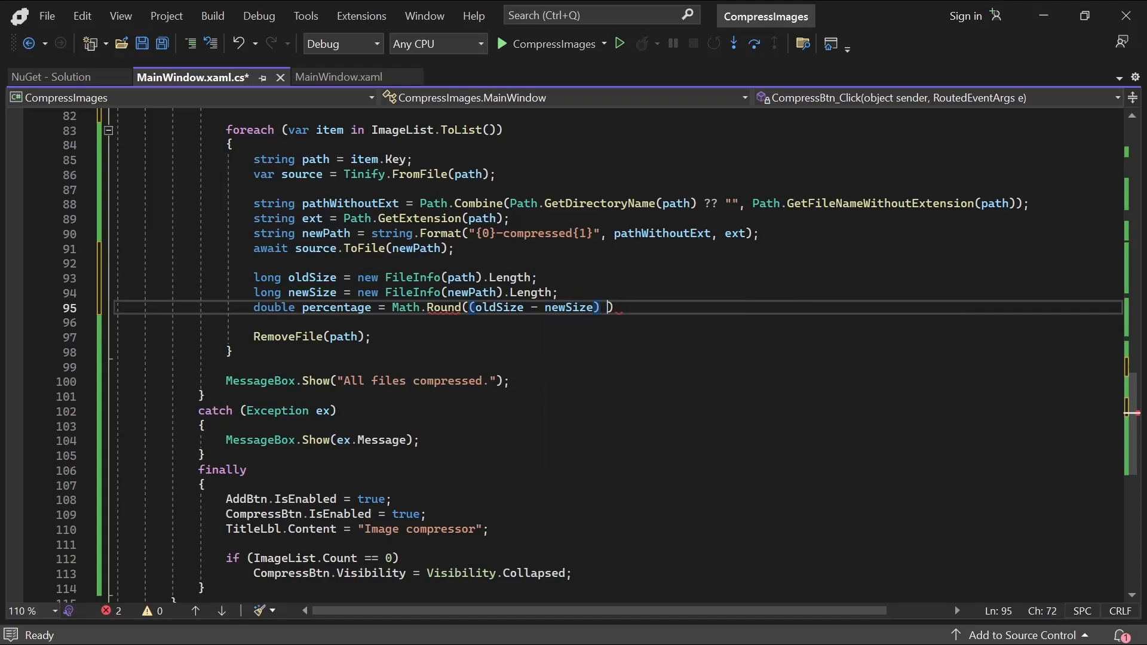
pyautogui.write('/ (double)')
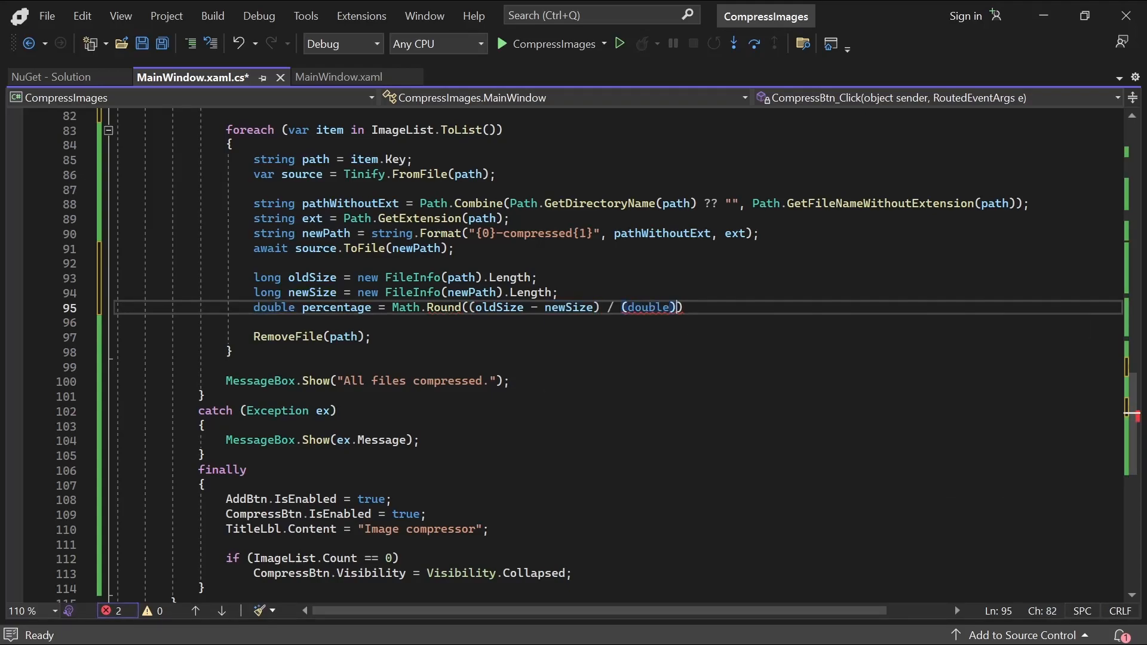
pyautogui.write('oldSize * 100')
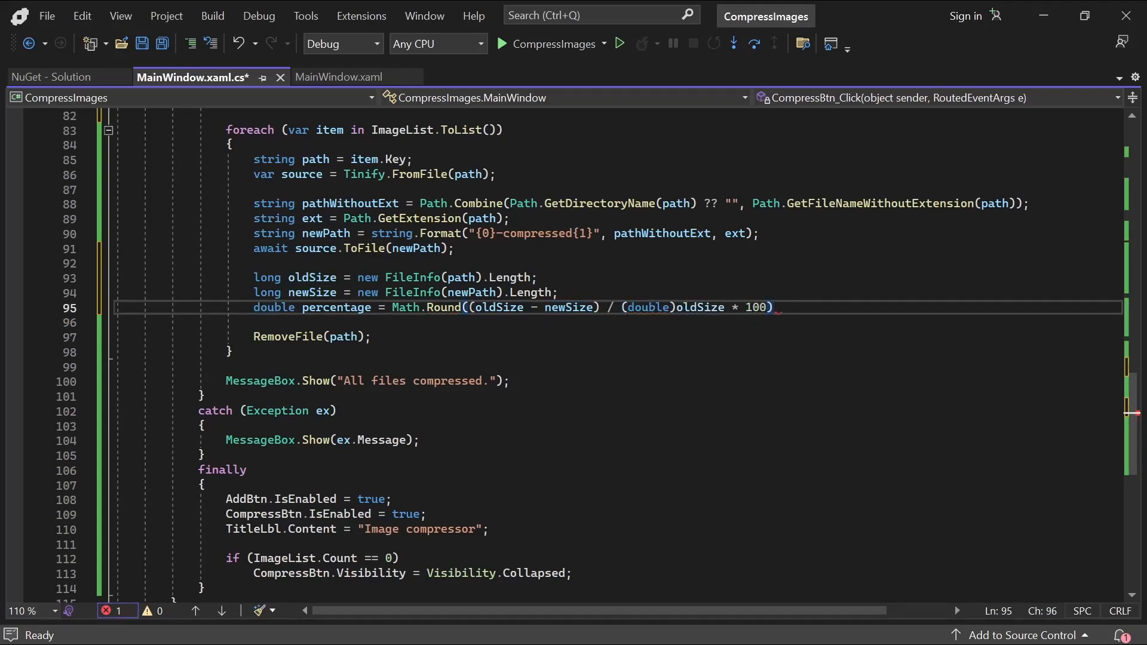
# Step: Append a '{0} reduced by {1}%' line with item.Value and percentage to the summary
pyautogui.write('sb.AppendLine(string.Format("{0}')
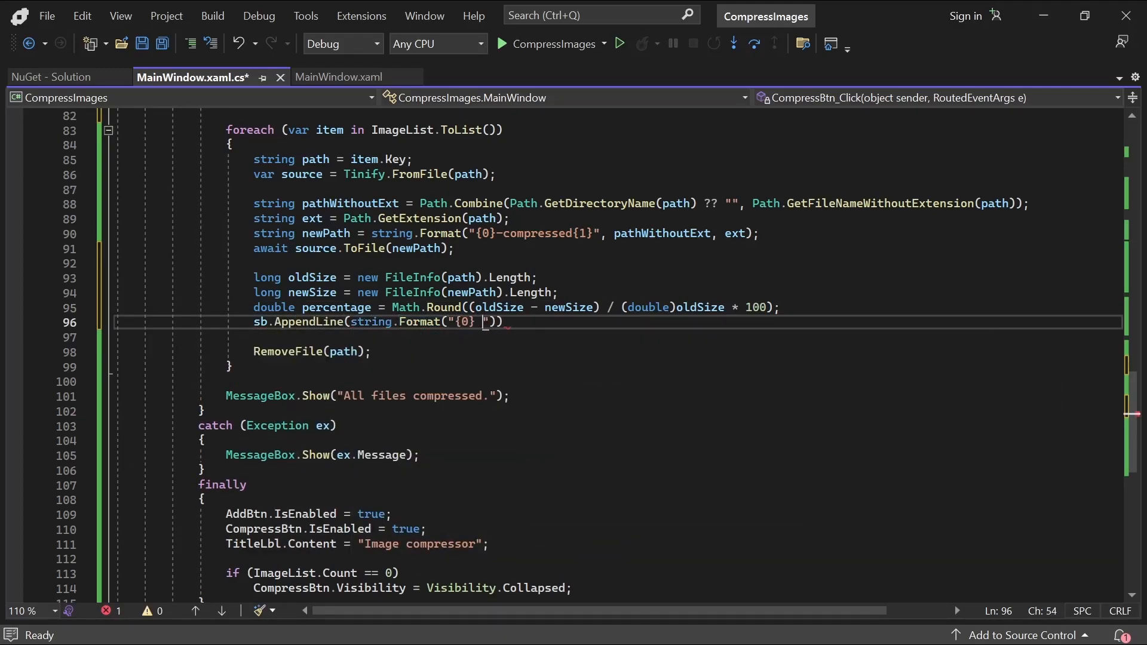
pyautogui.write('reduced by {1}%')
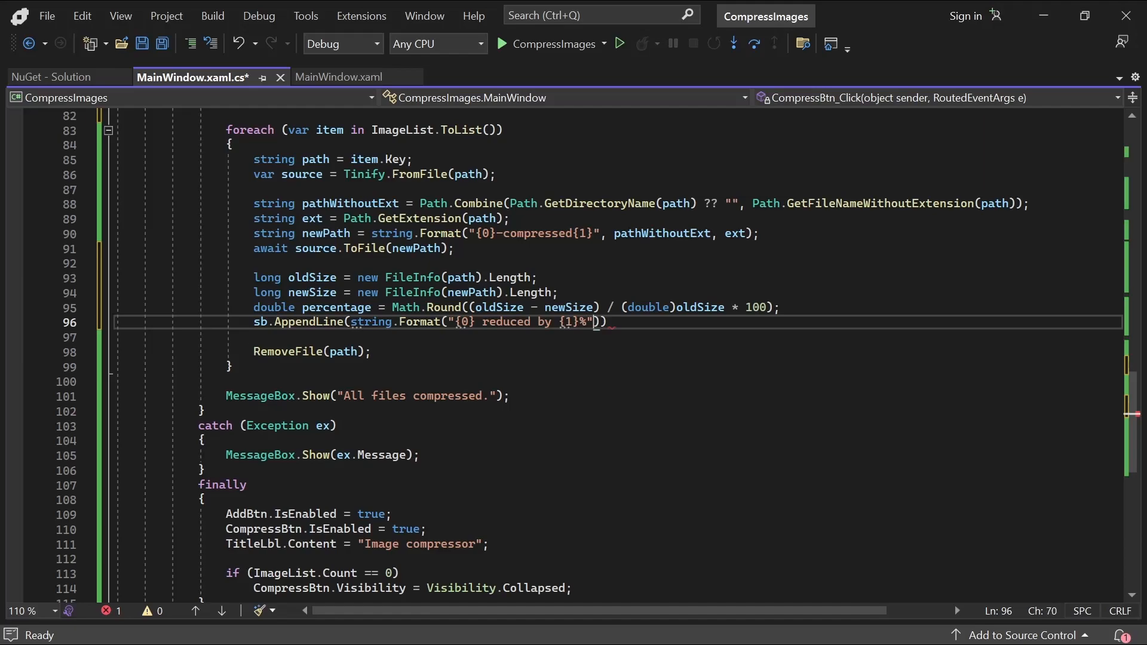
pyautogui.write(', item.Value, percentage')
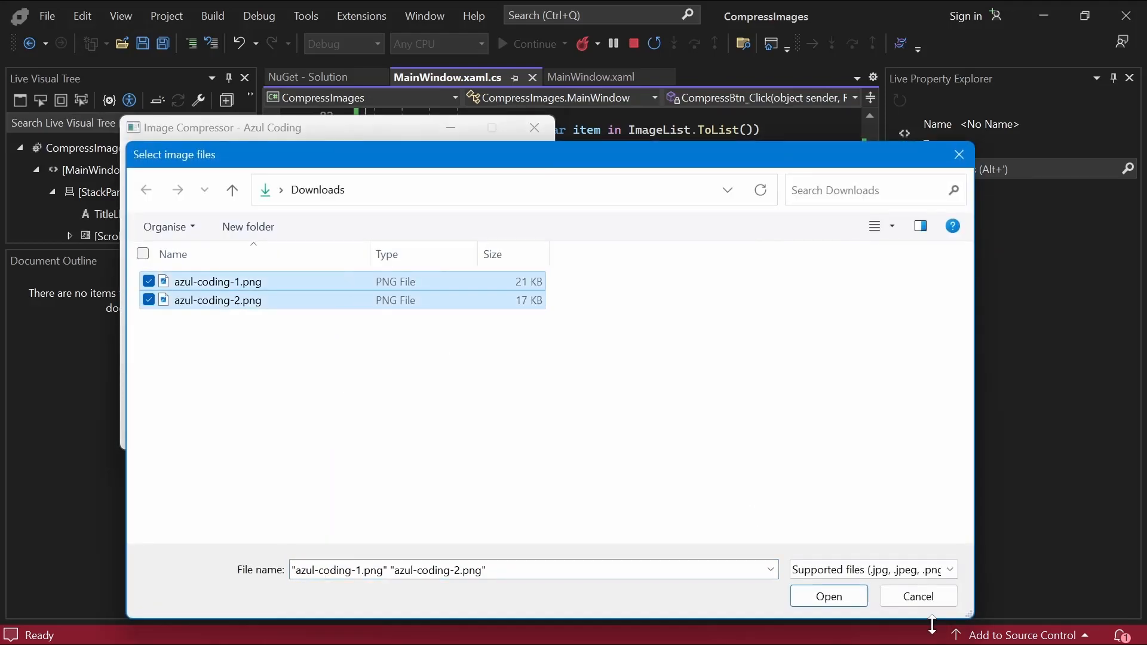
# Step: Add the two PNG files and compress them, getting 73% and 75% reductions reported
pyautogui.click(829, 596)
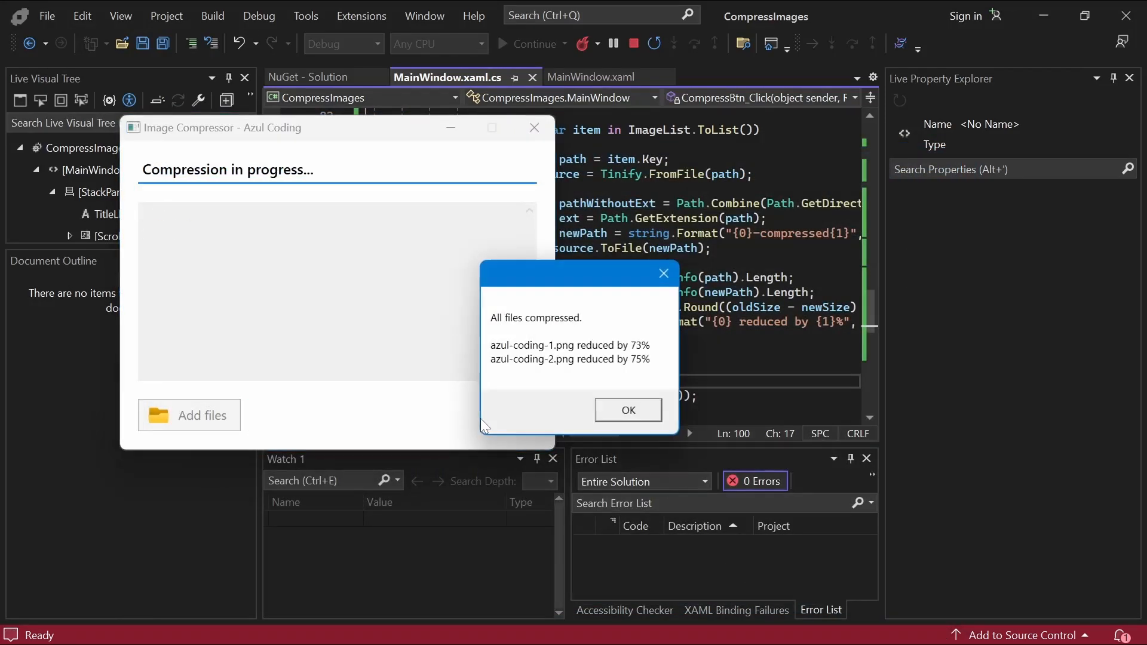